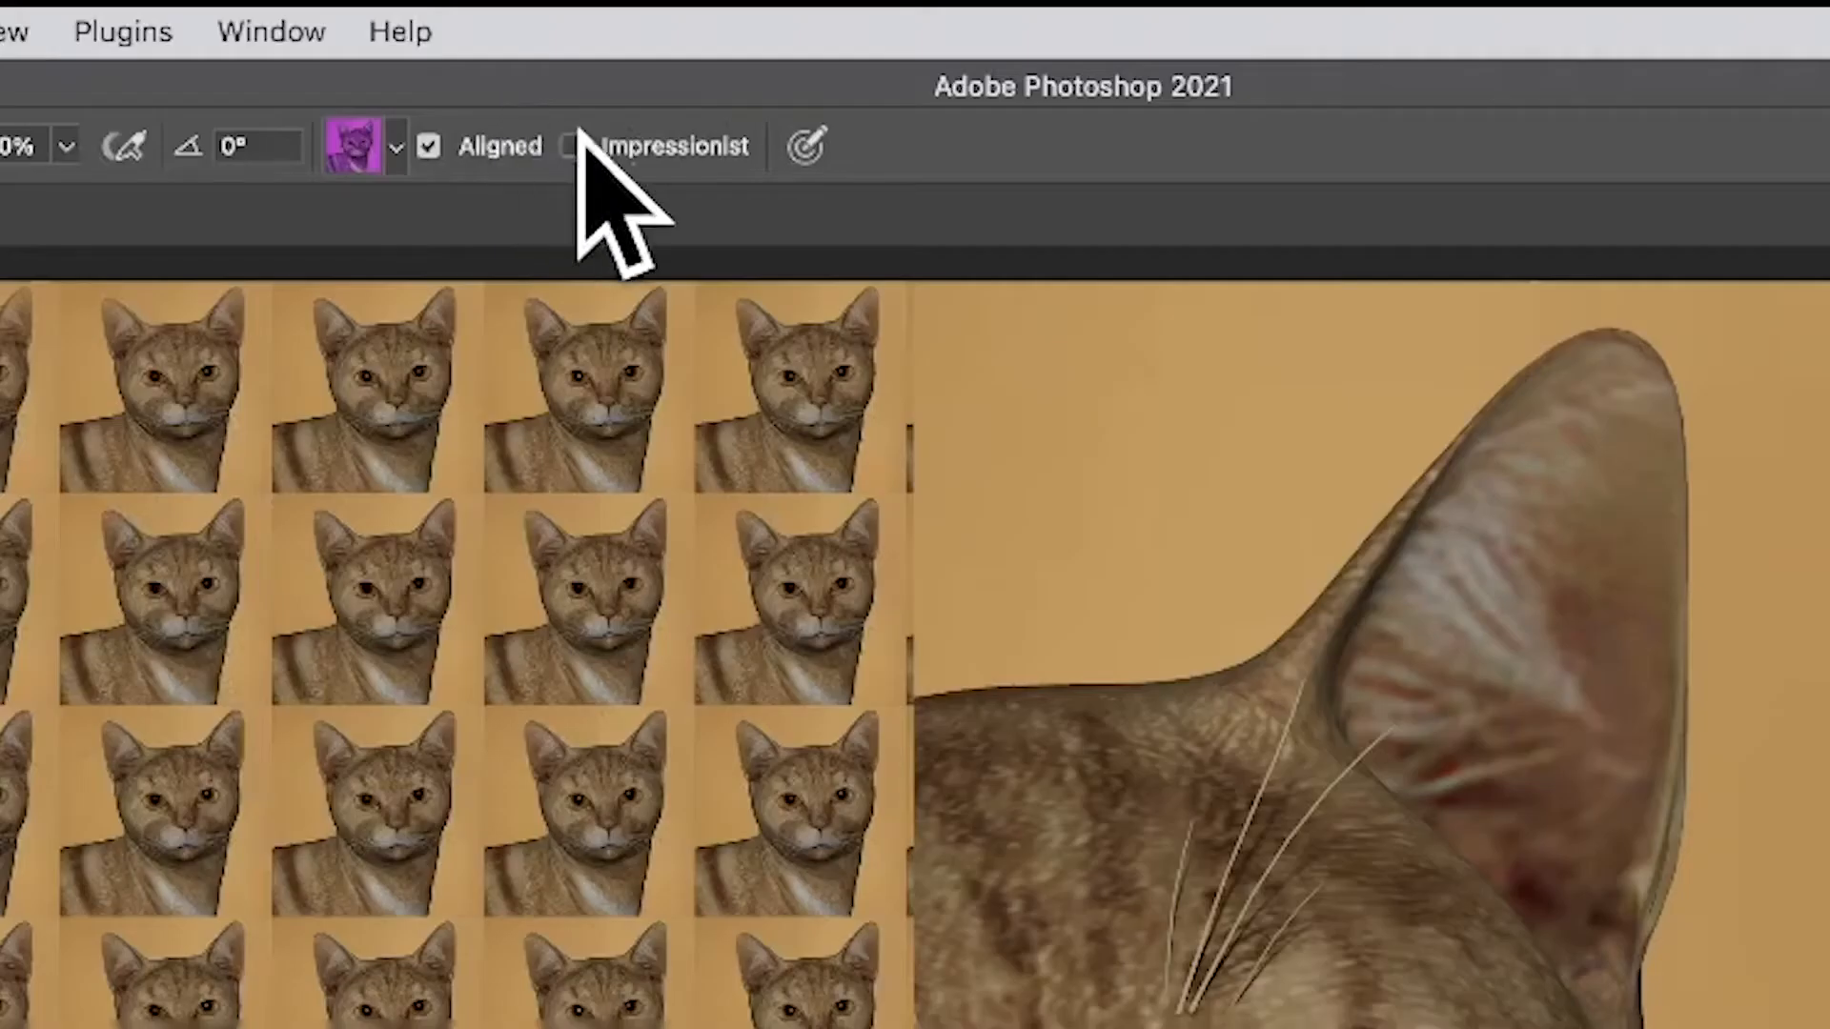
pyautogui.moveTo(601, 232)
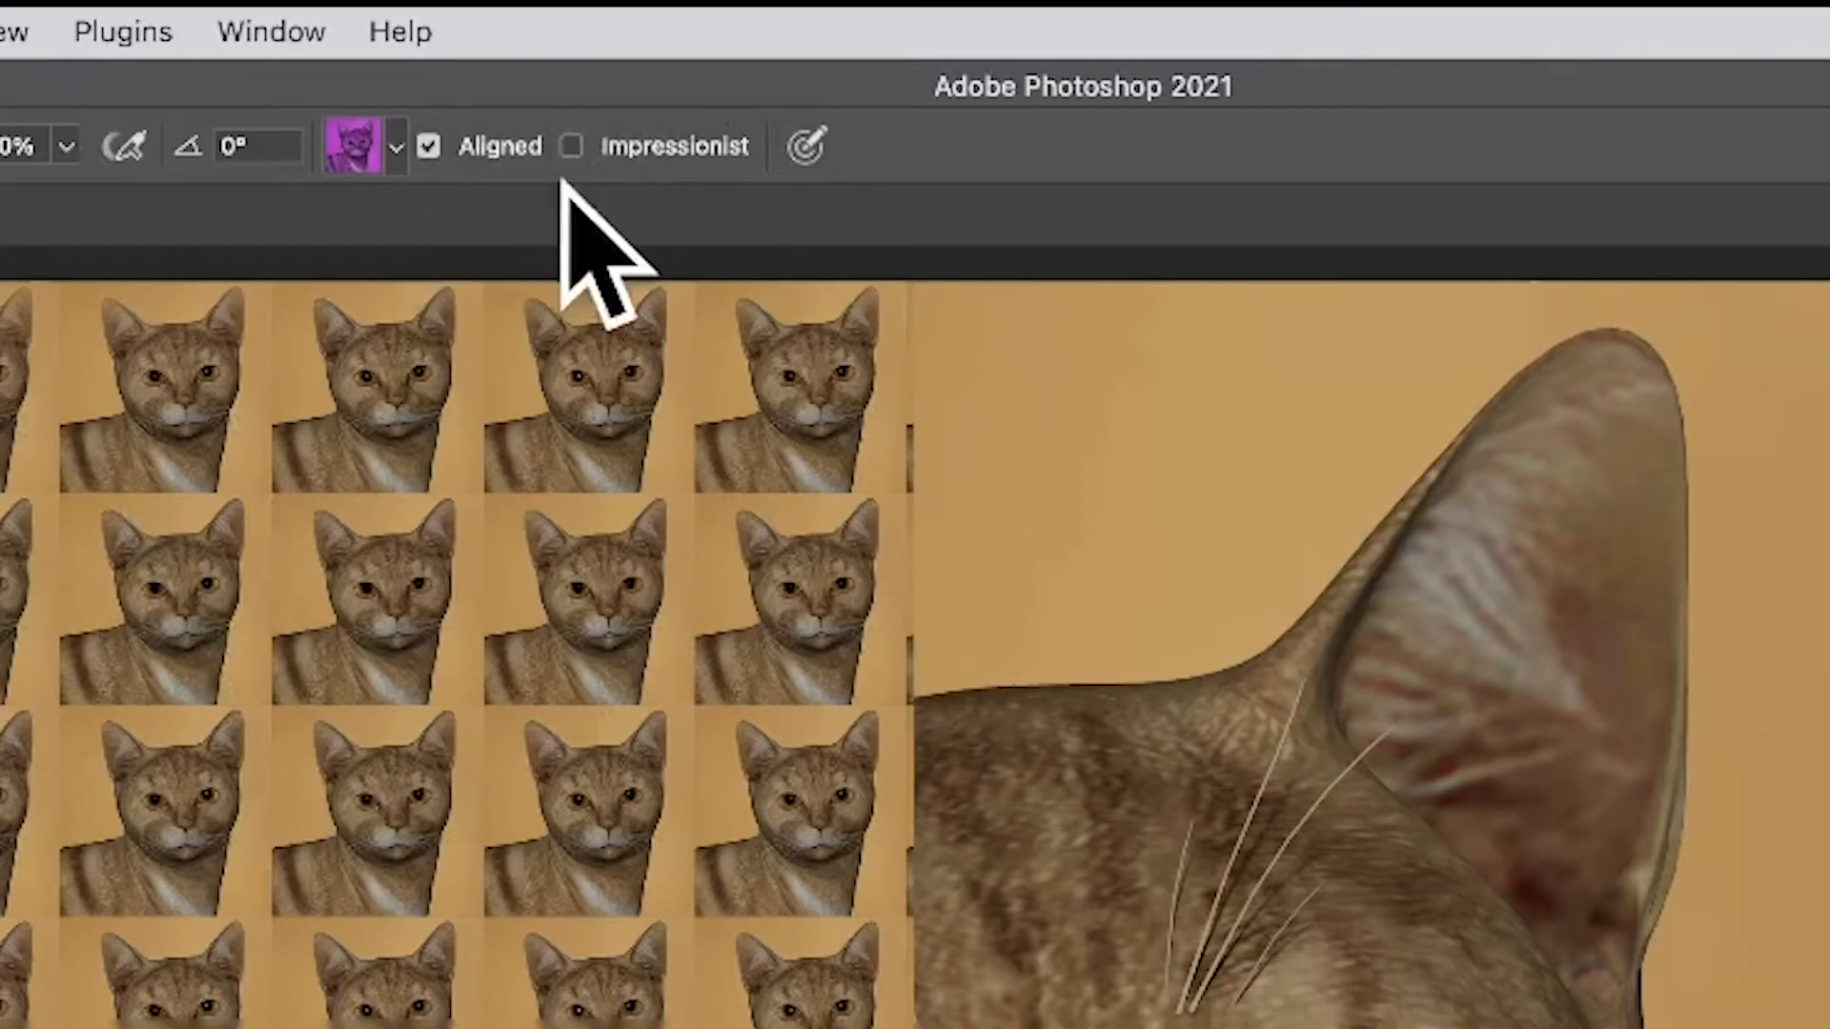
pyautogui.moveTo(653, 232)
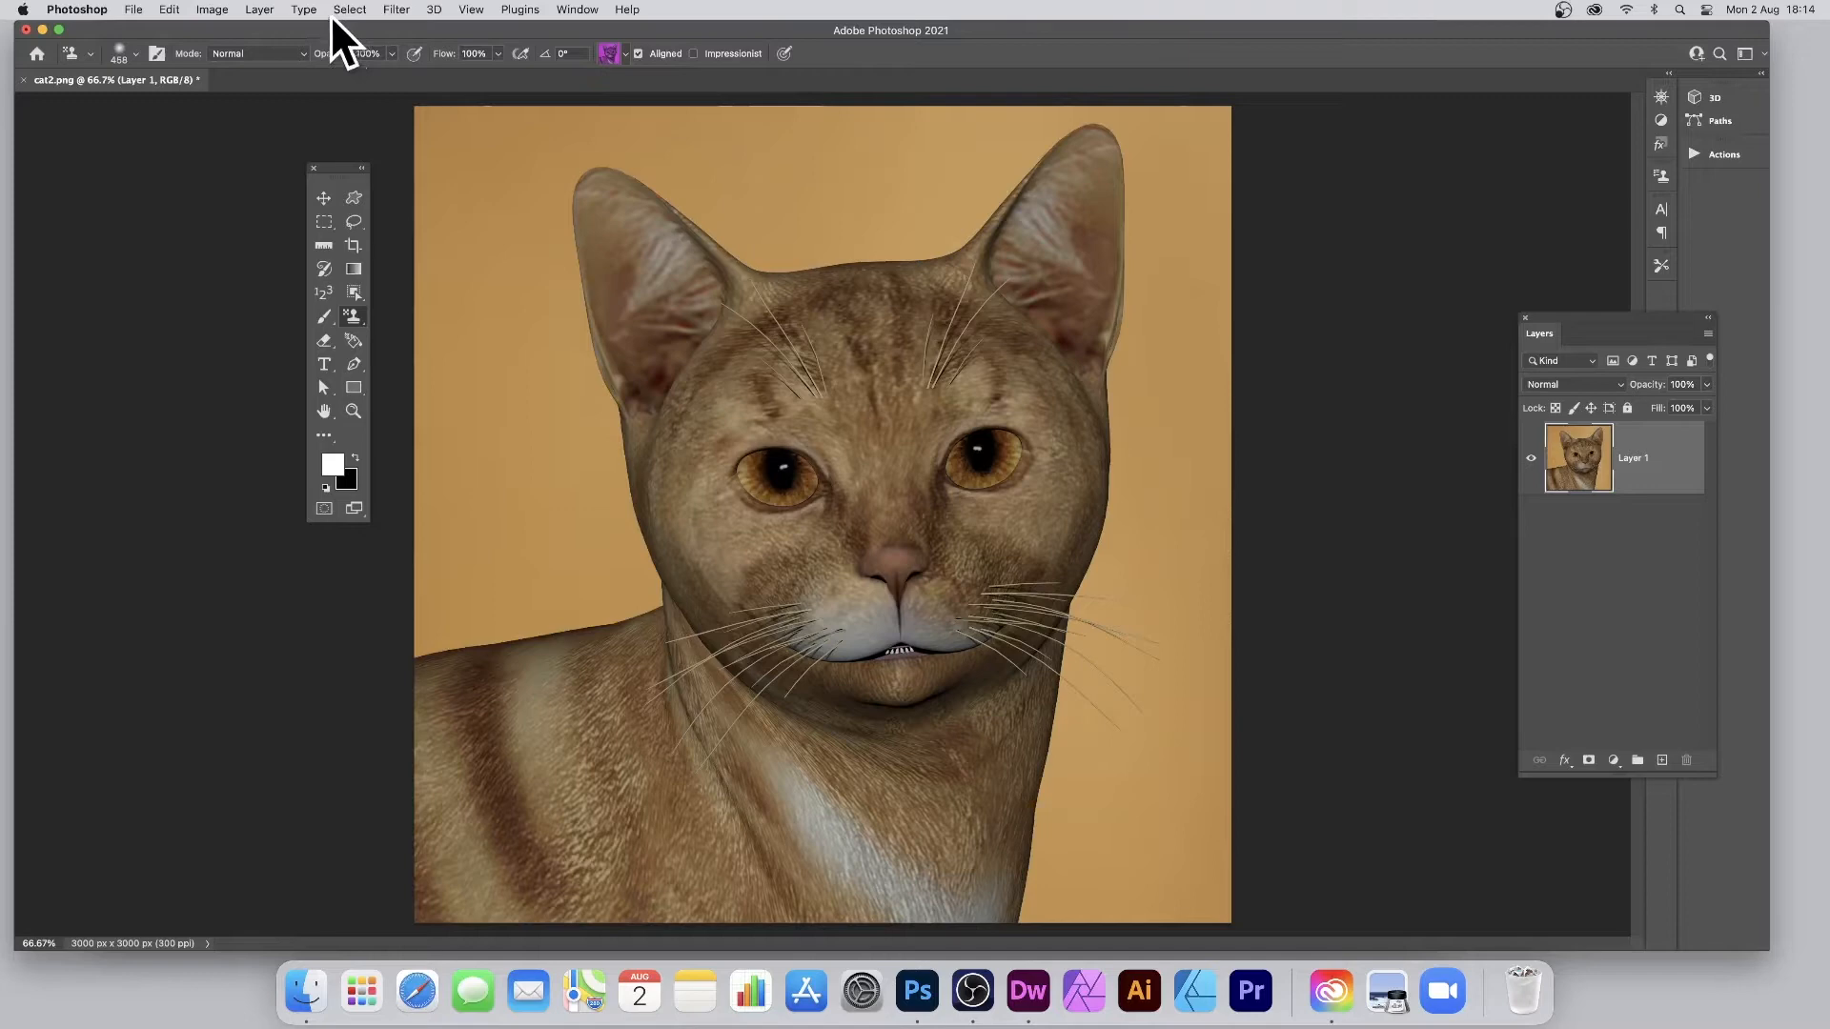
# - Resize the cat image to 300 by 300 pixels via Image Size
pyautogui.click(212, 10)
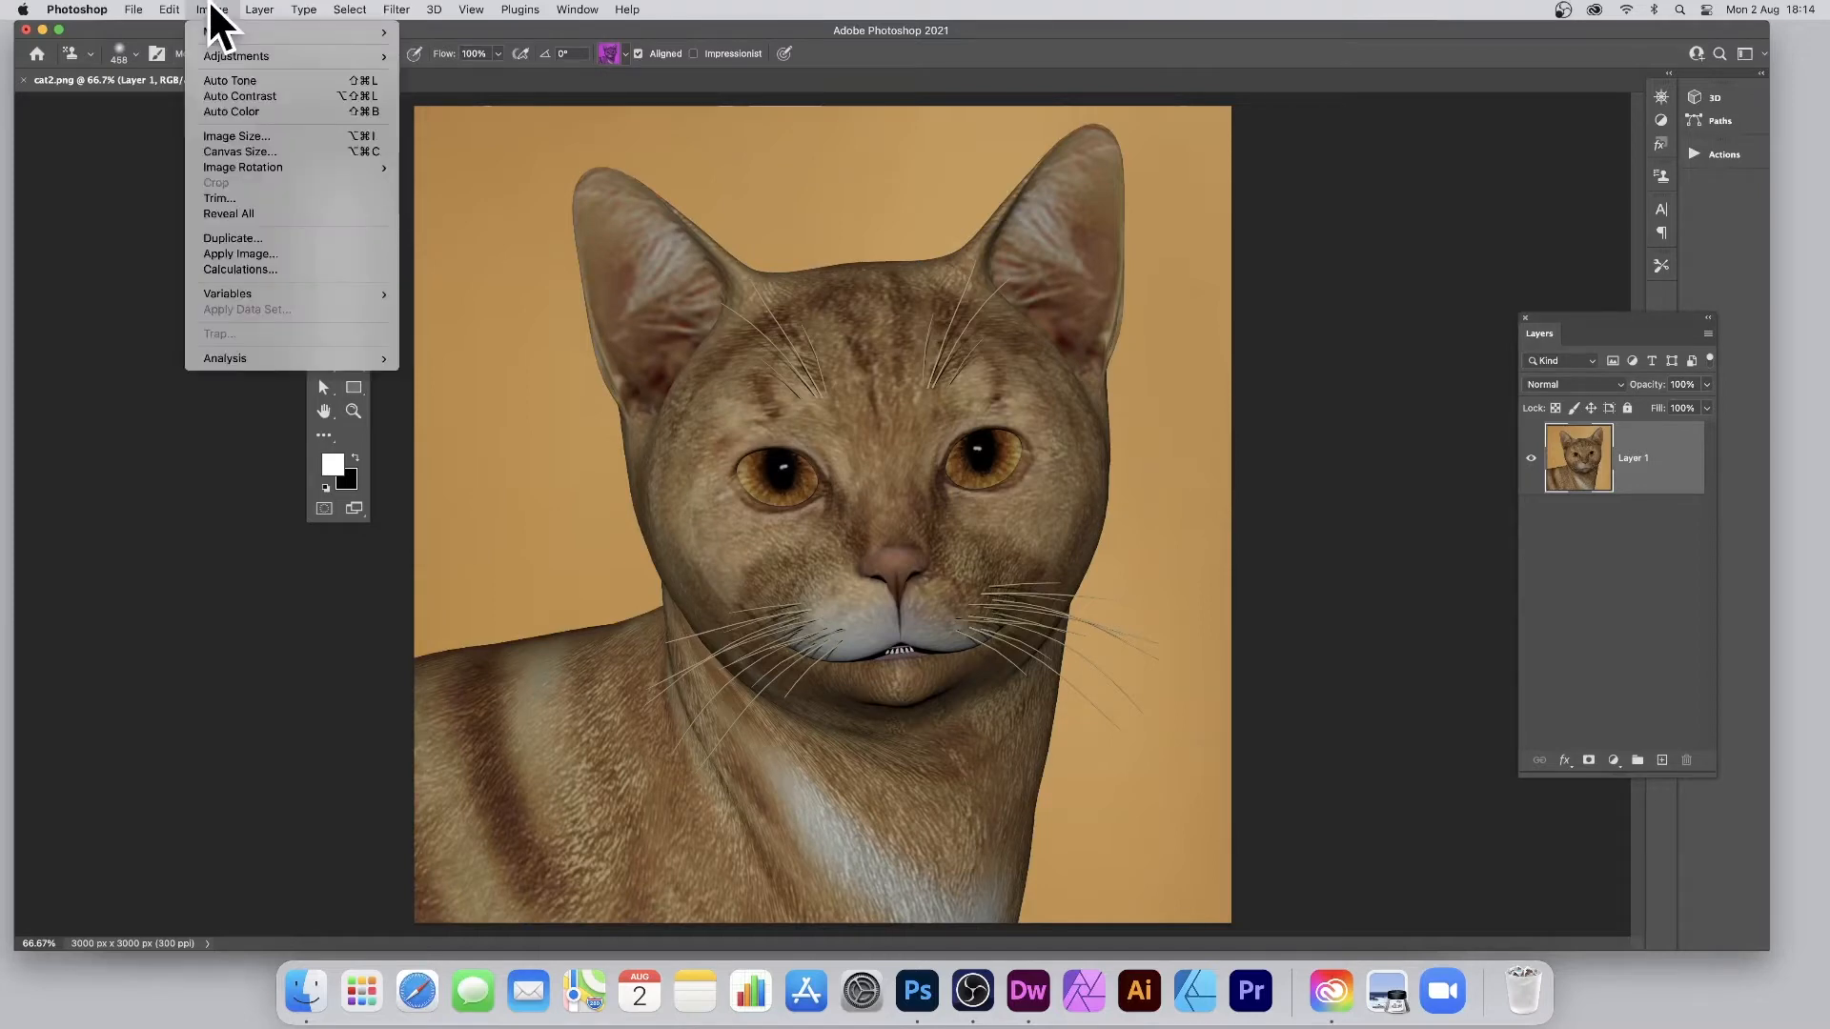
pyautogui.click(237, 135)
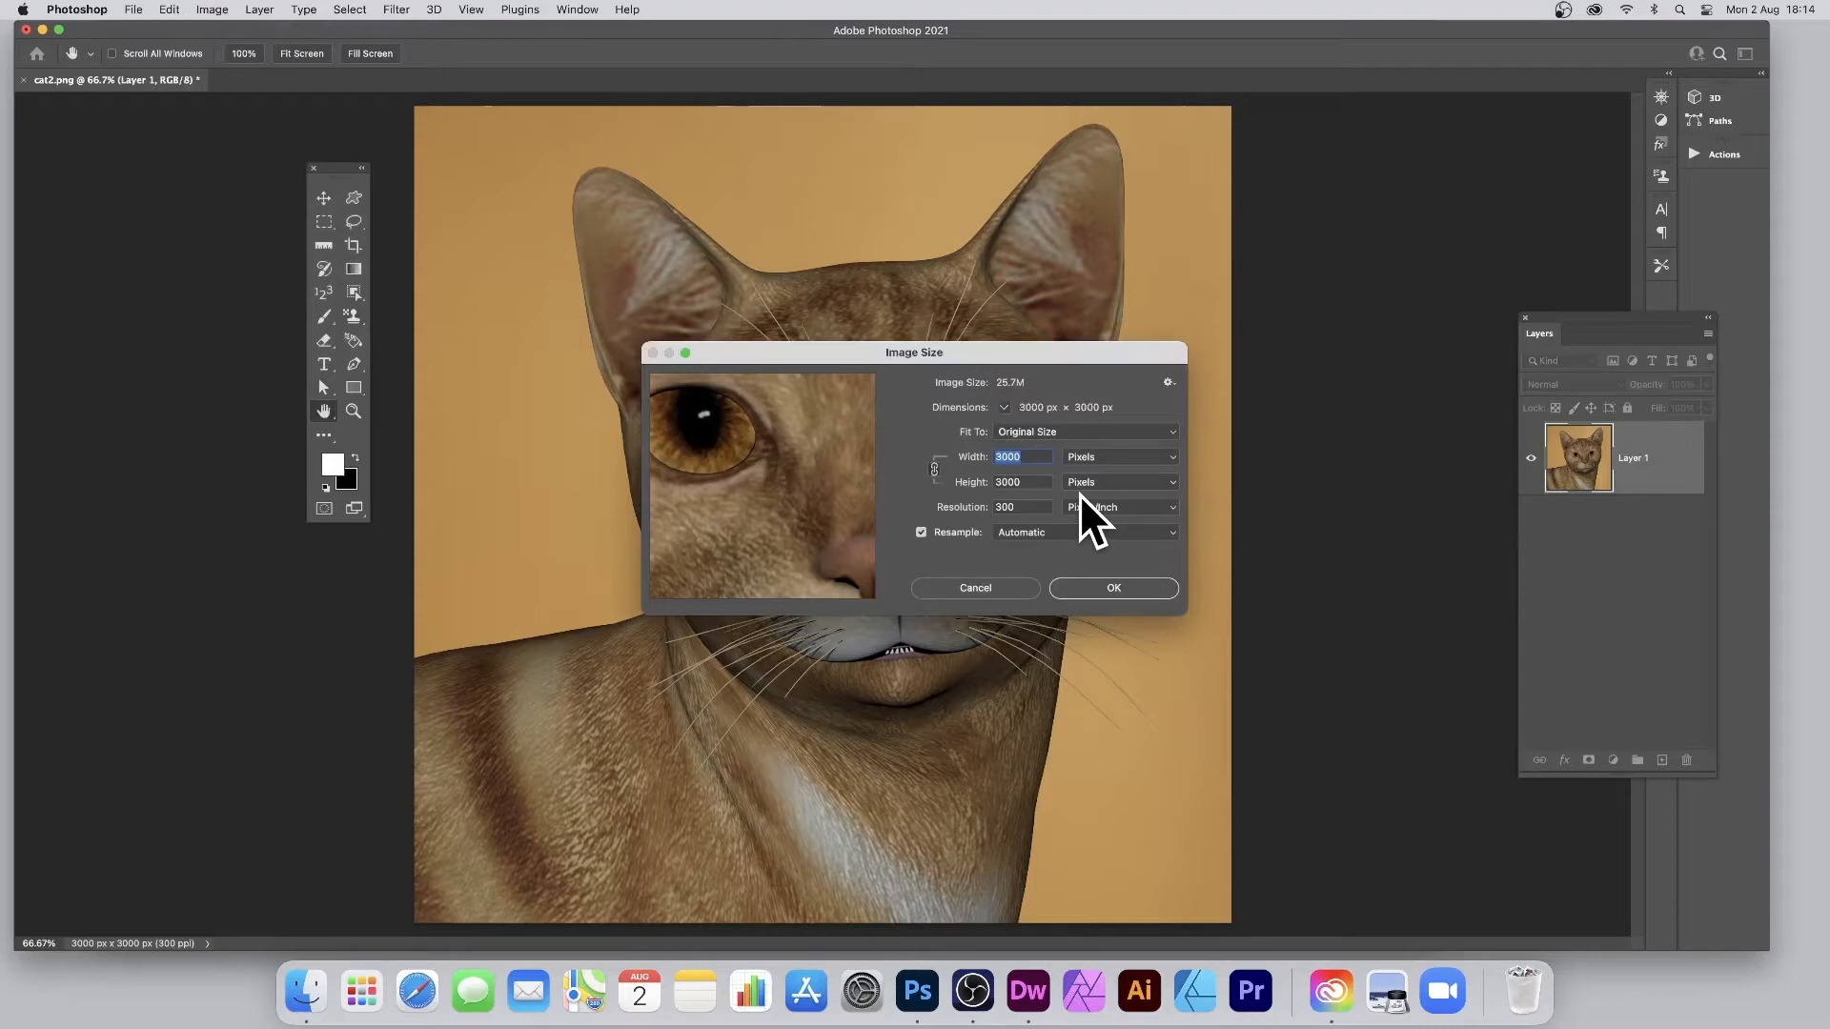
pyautogui.write('300')
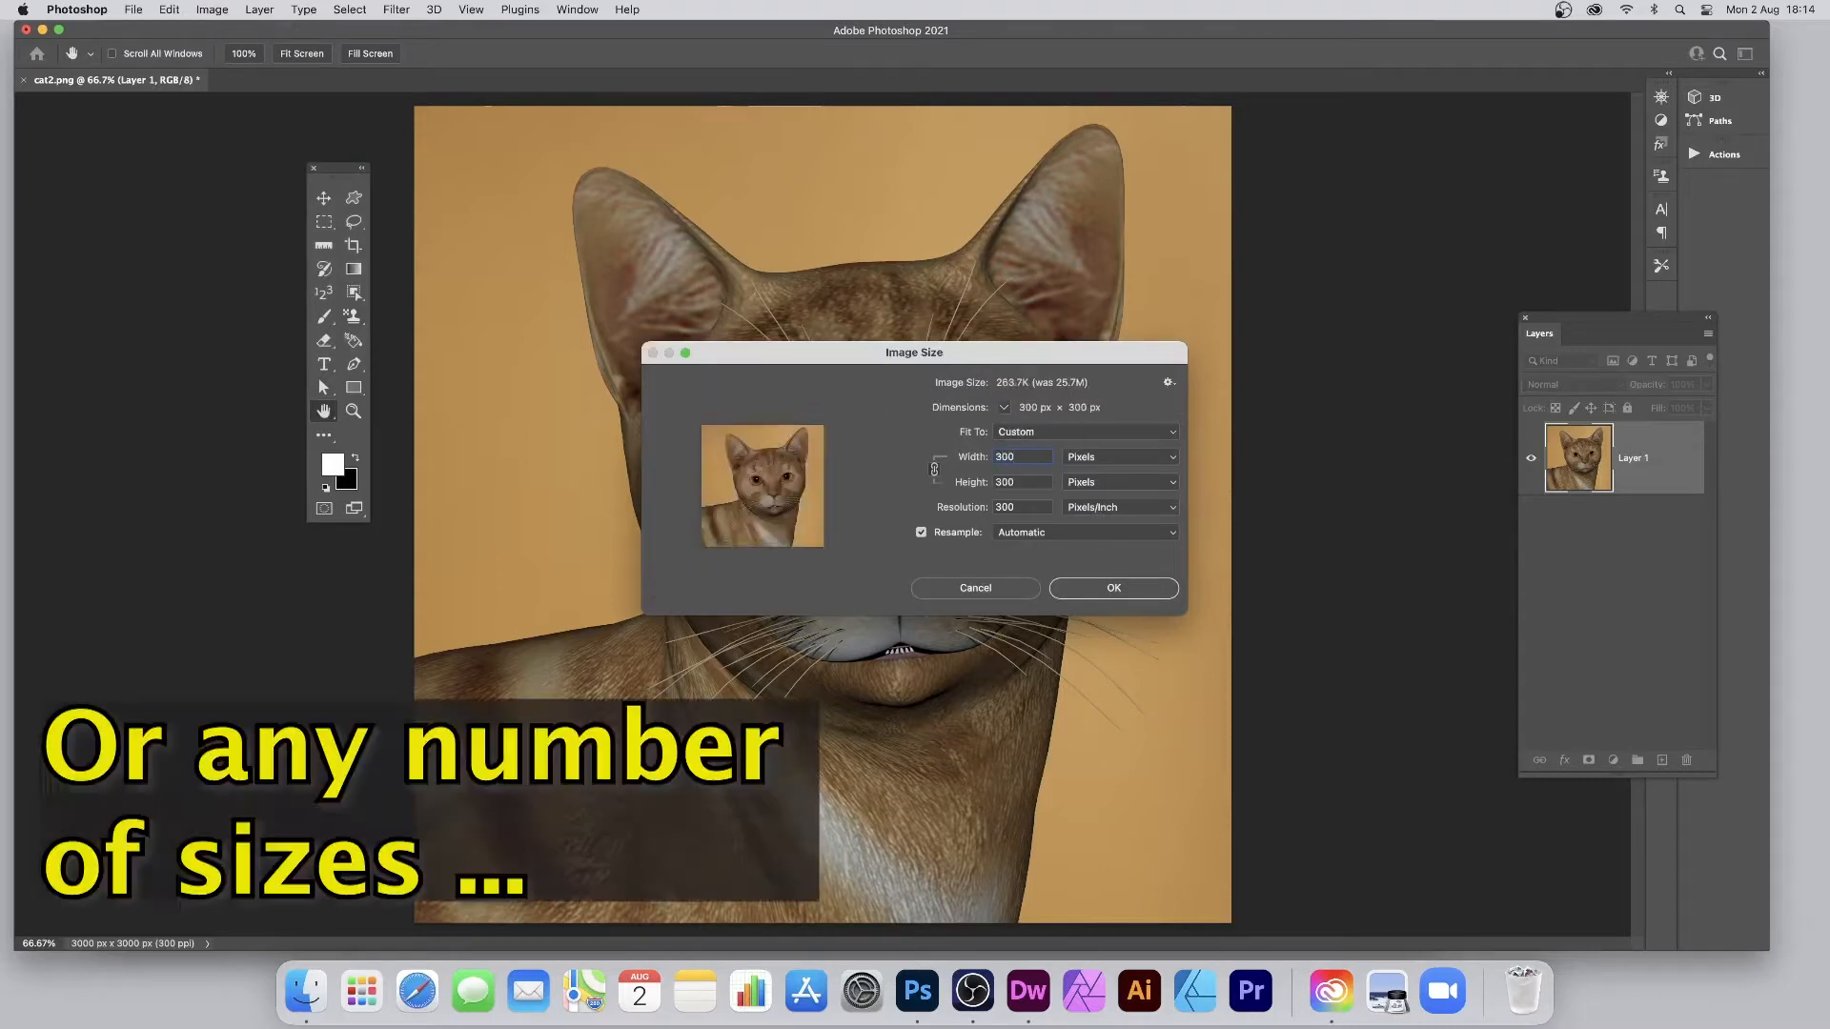
pyautogui.click(1111, 587)
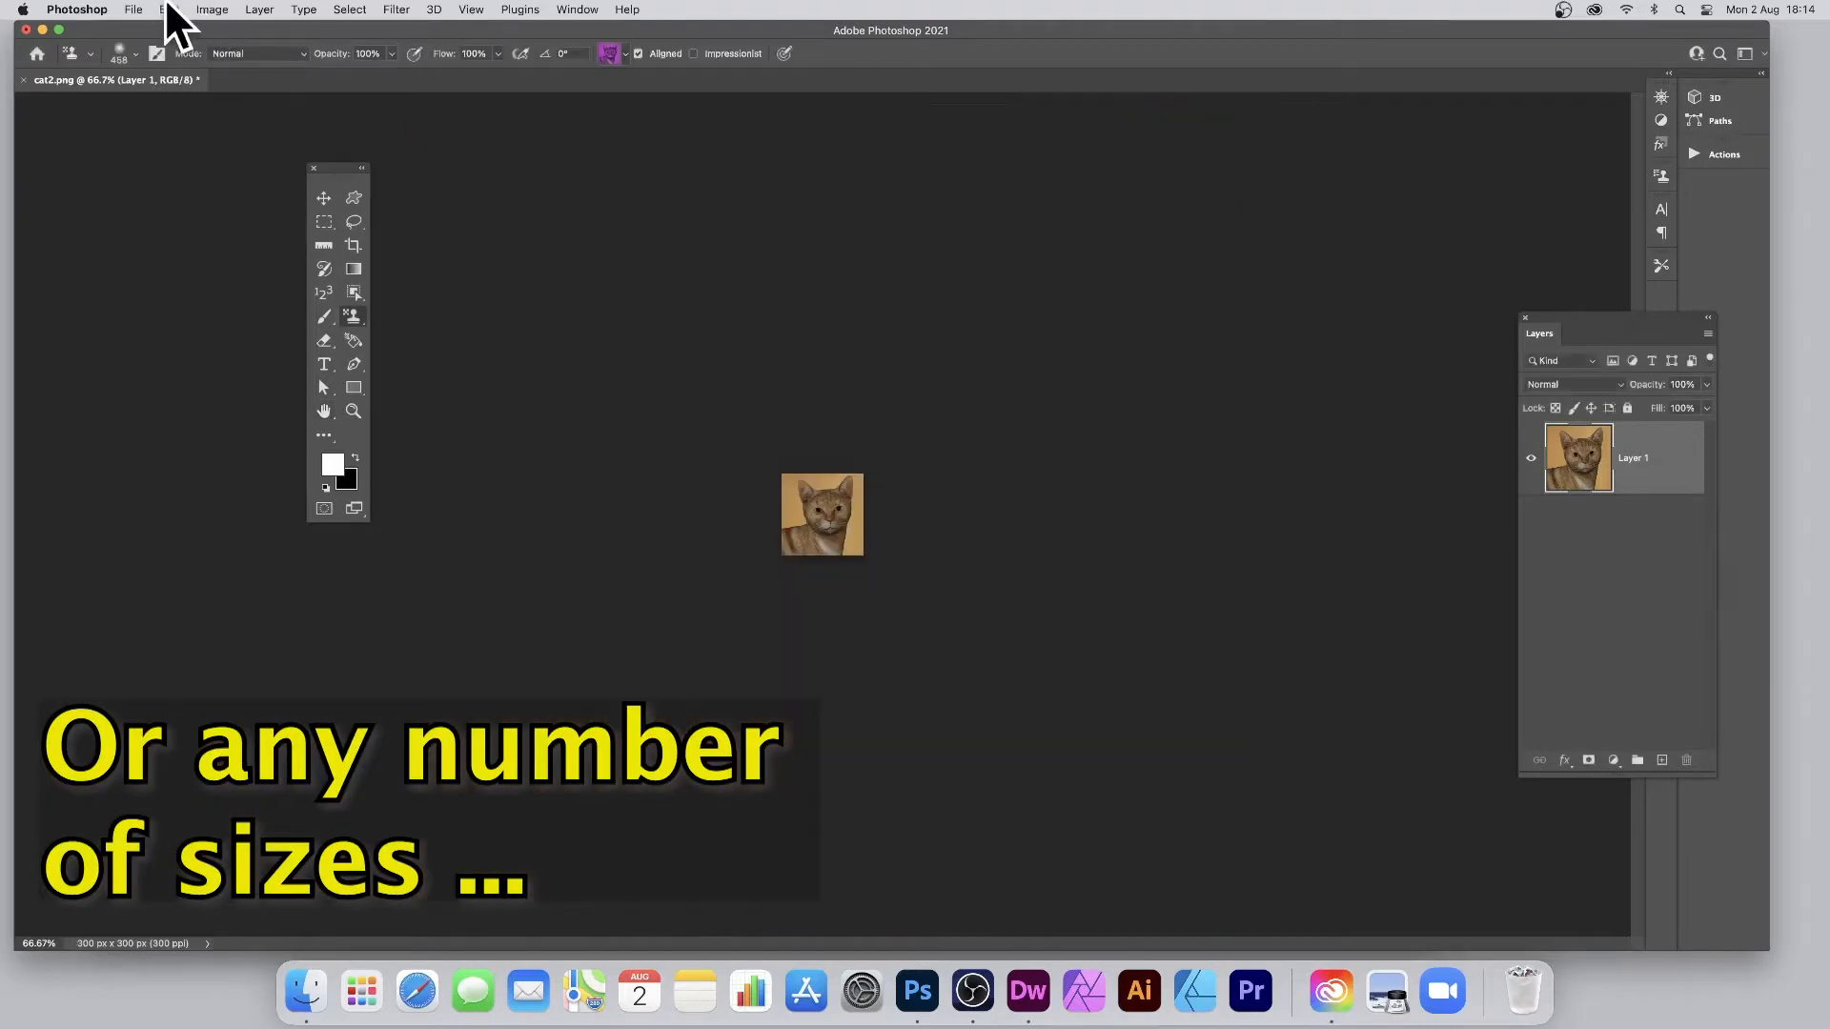
pyautogui.click(167, 10)
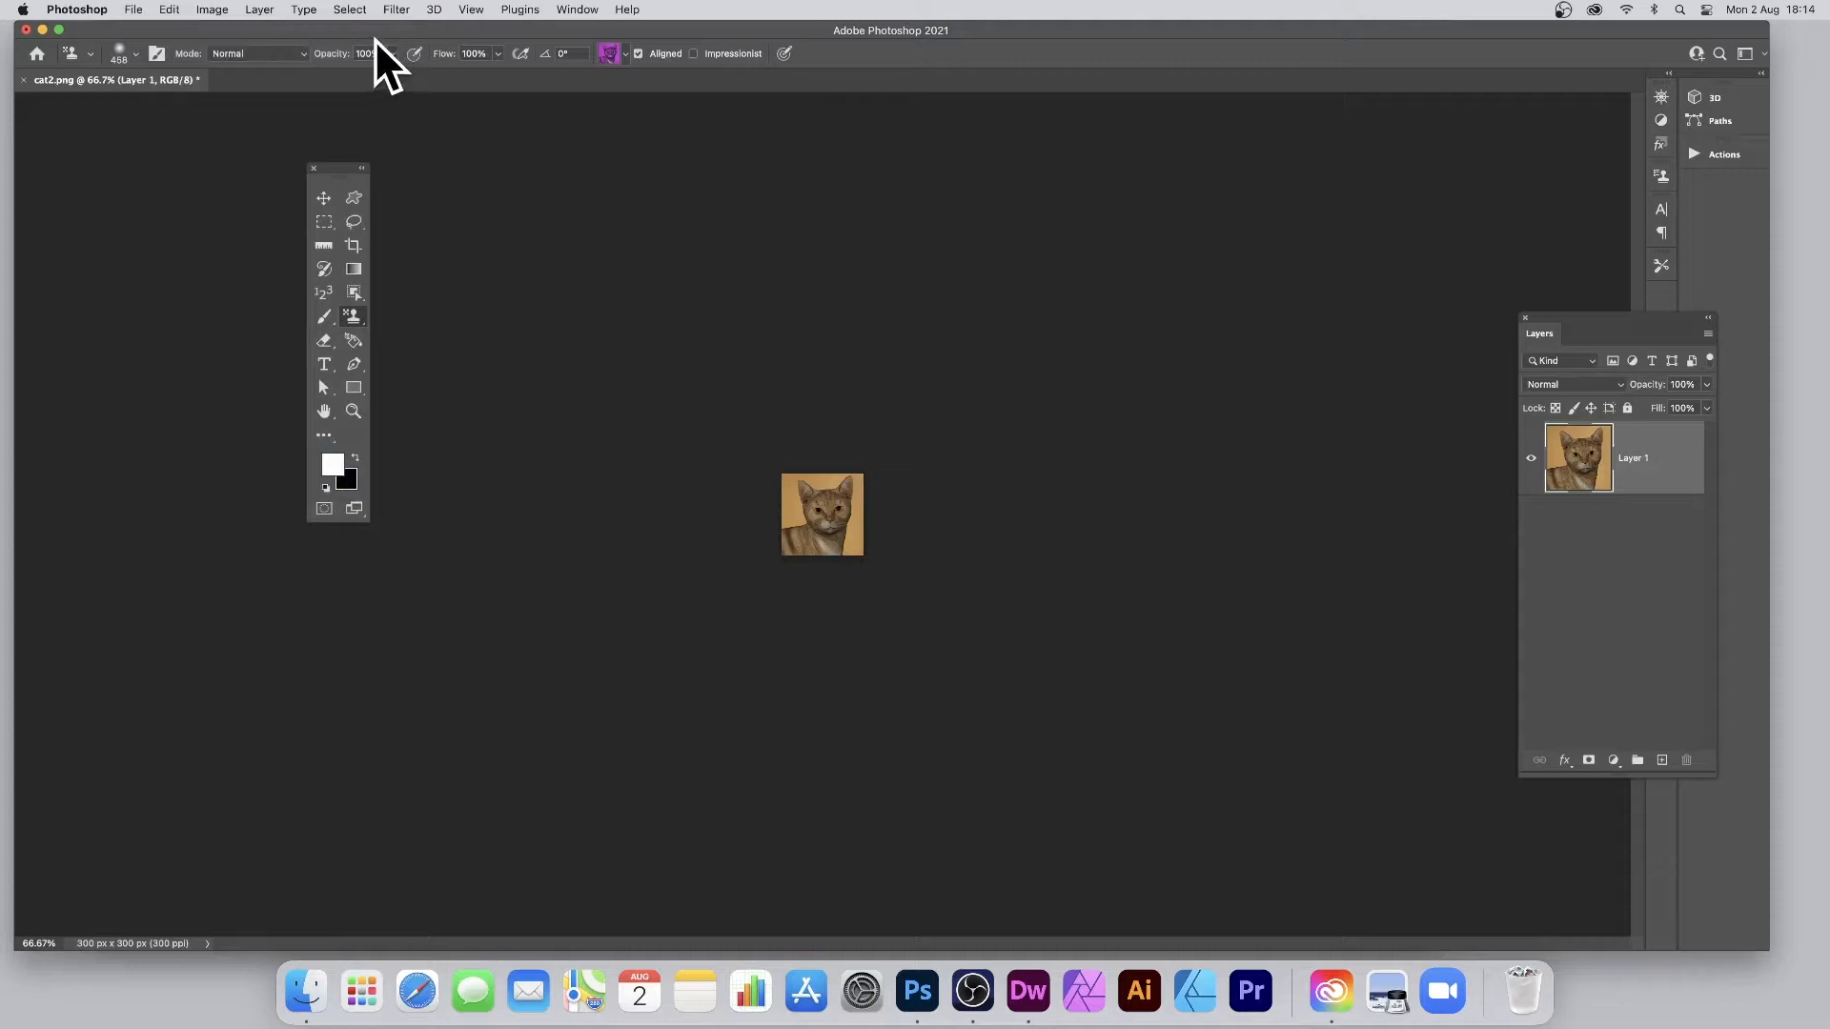
# - Try a Gaussian blur, undo it, and define the sharp 300-pixel cat as pattern cat2.png
pyautogui.click(394, 9)
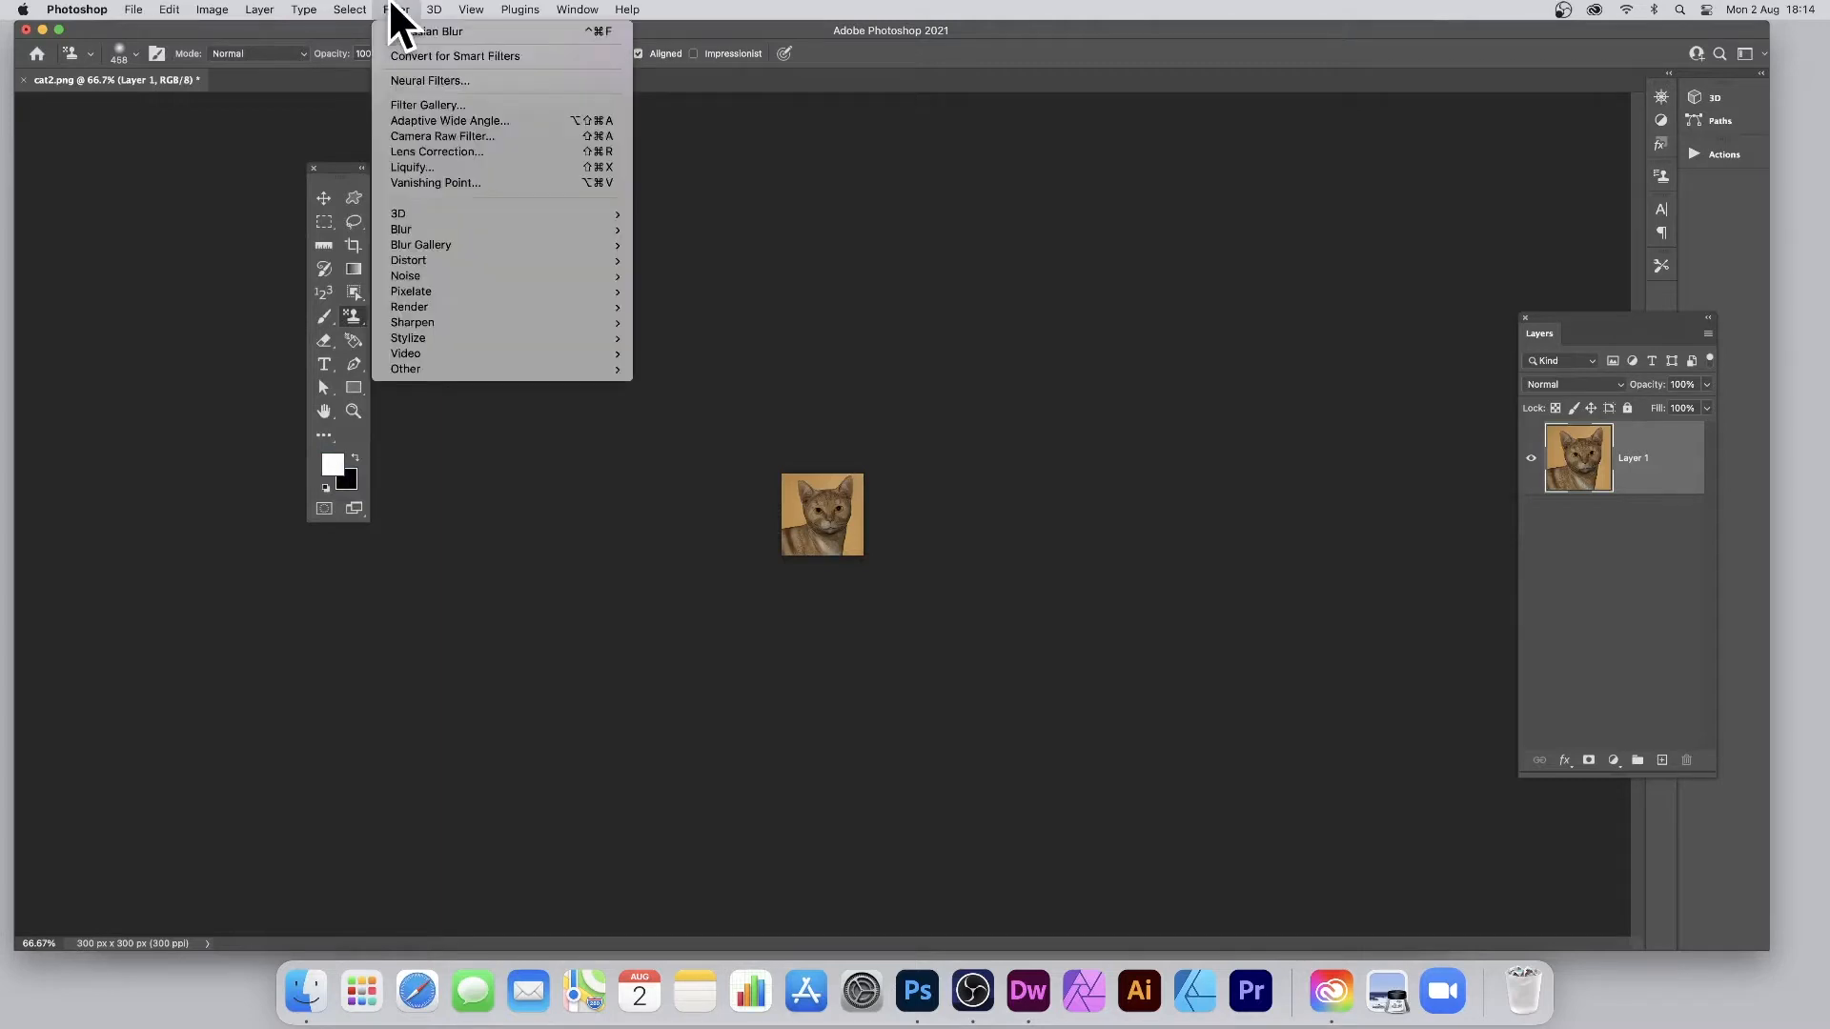
pyautogui.moveTo(446, 59)
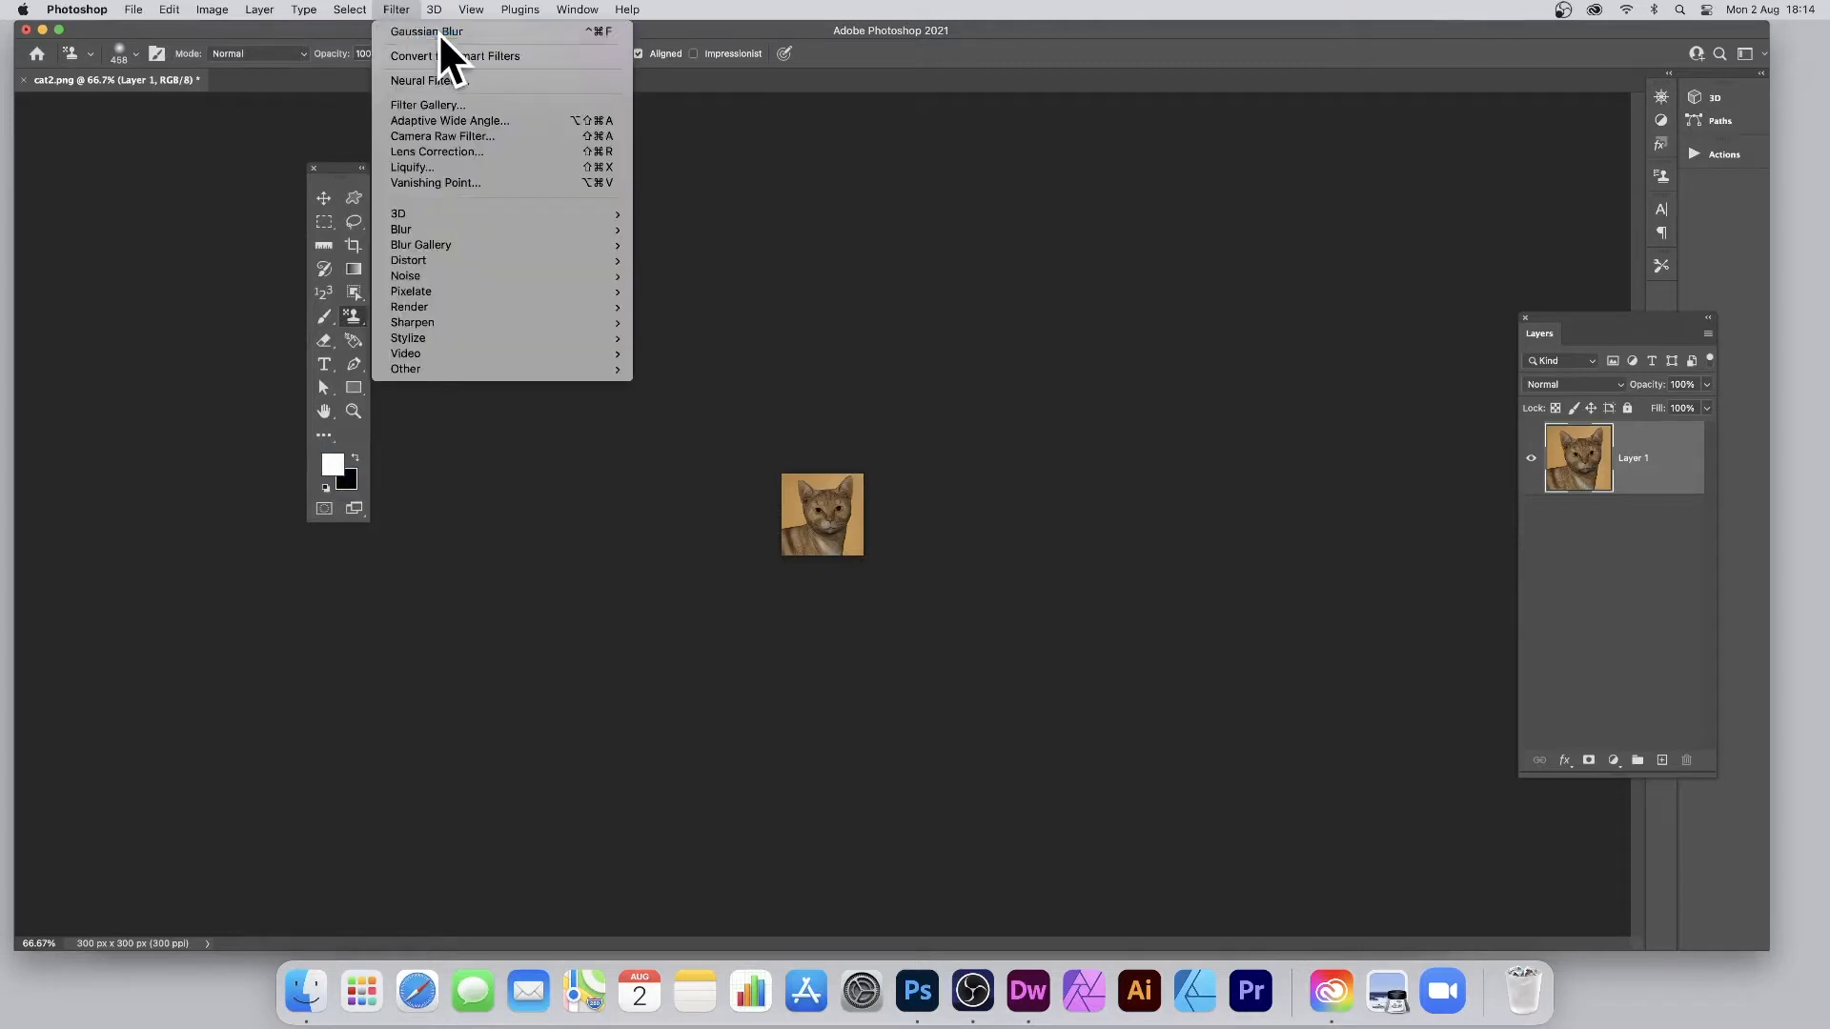
pyautogui.click(170, 9)
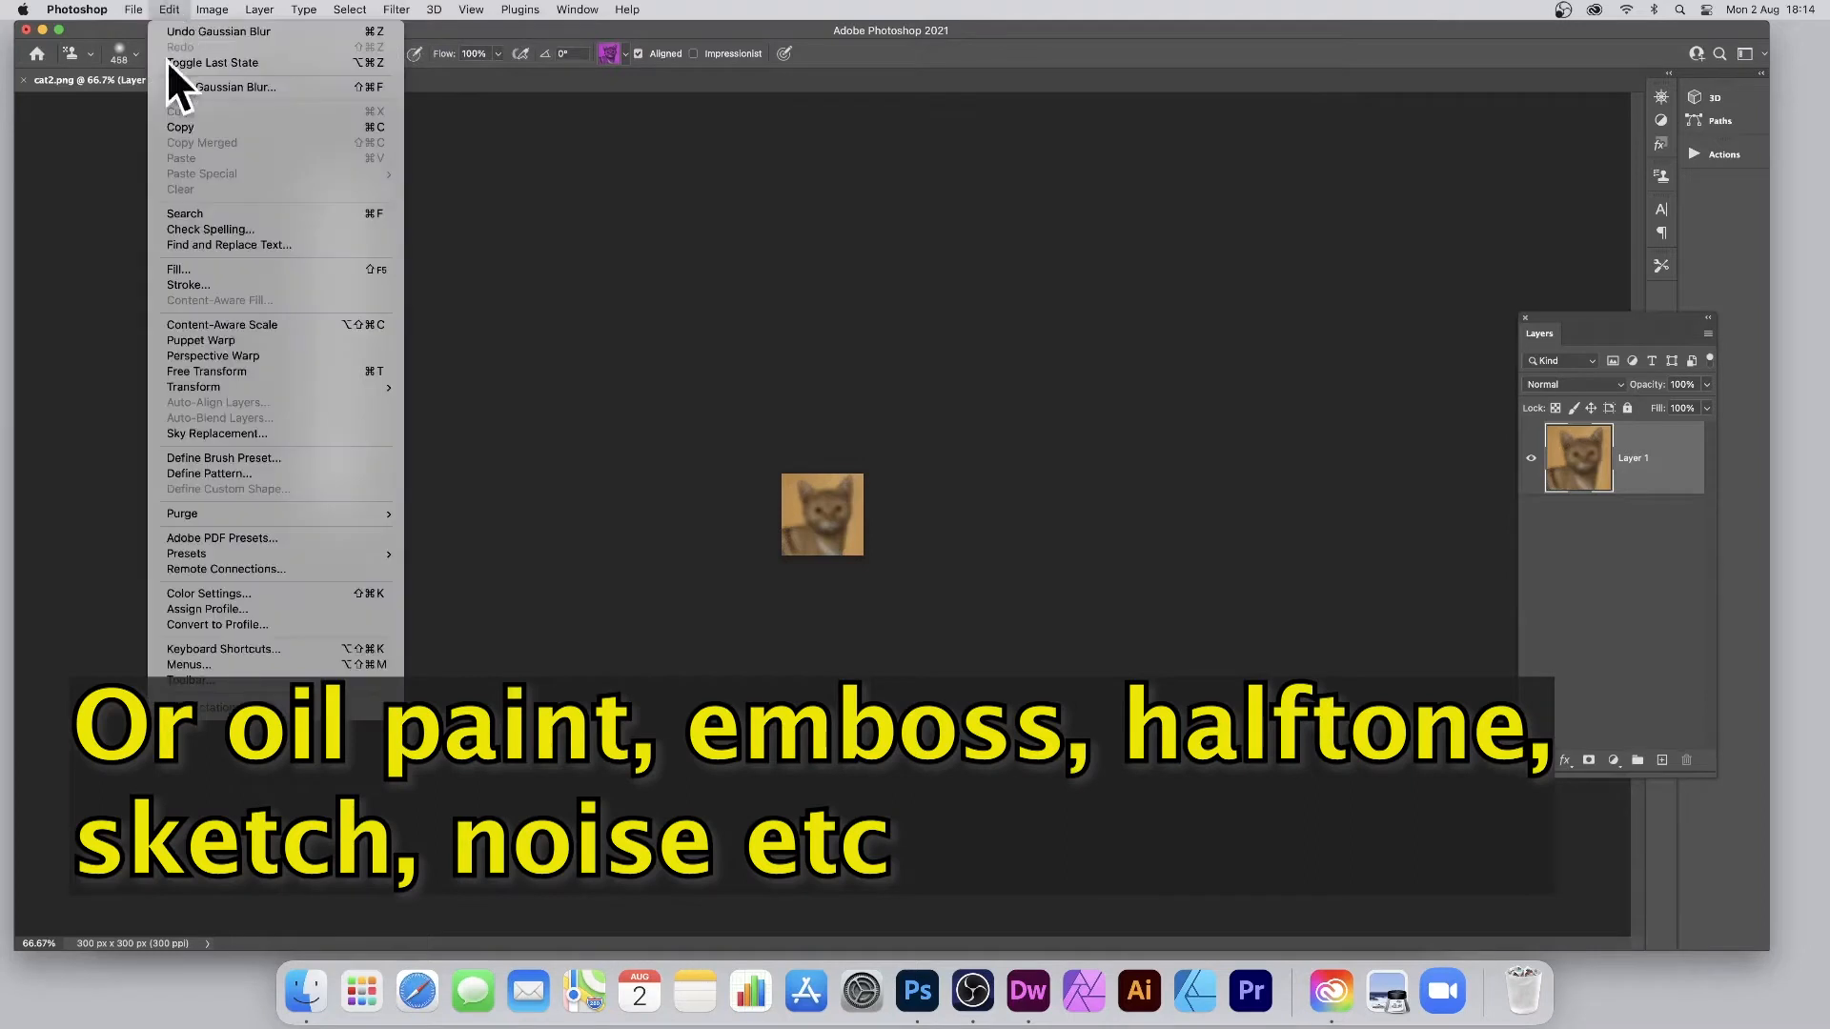
pyautogui.click(209, 473)
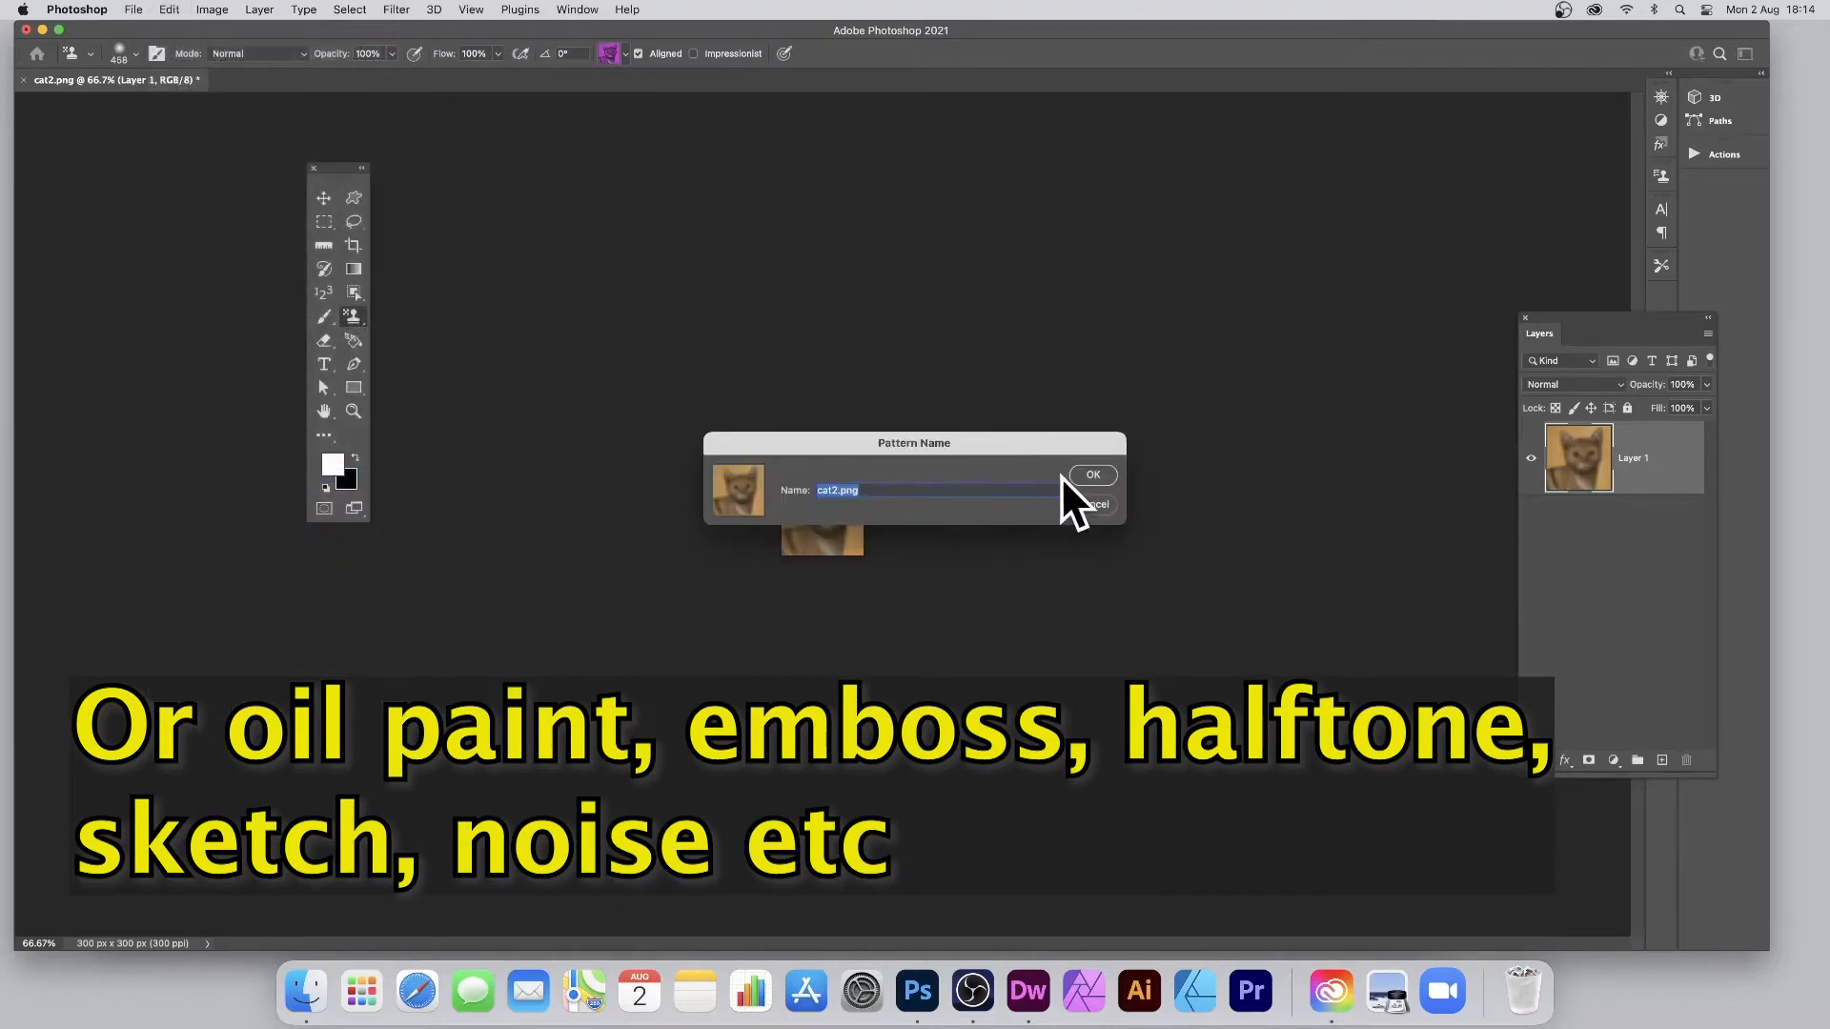
pyautogui.click(1091, 475)
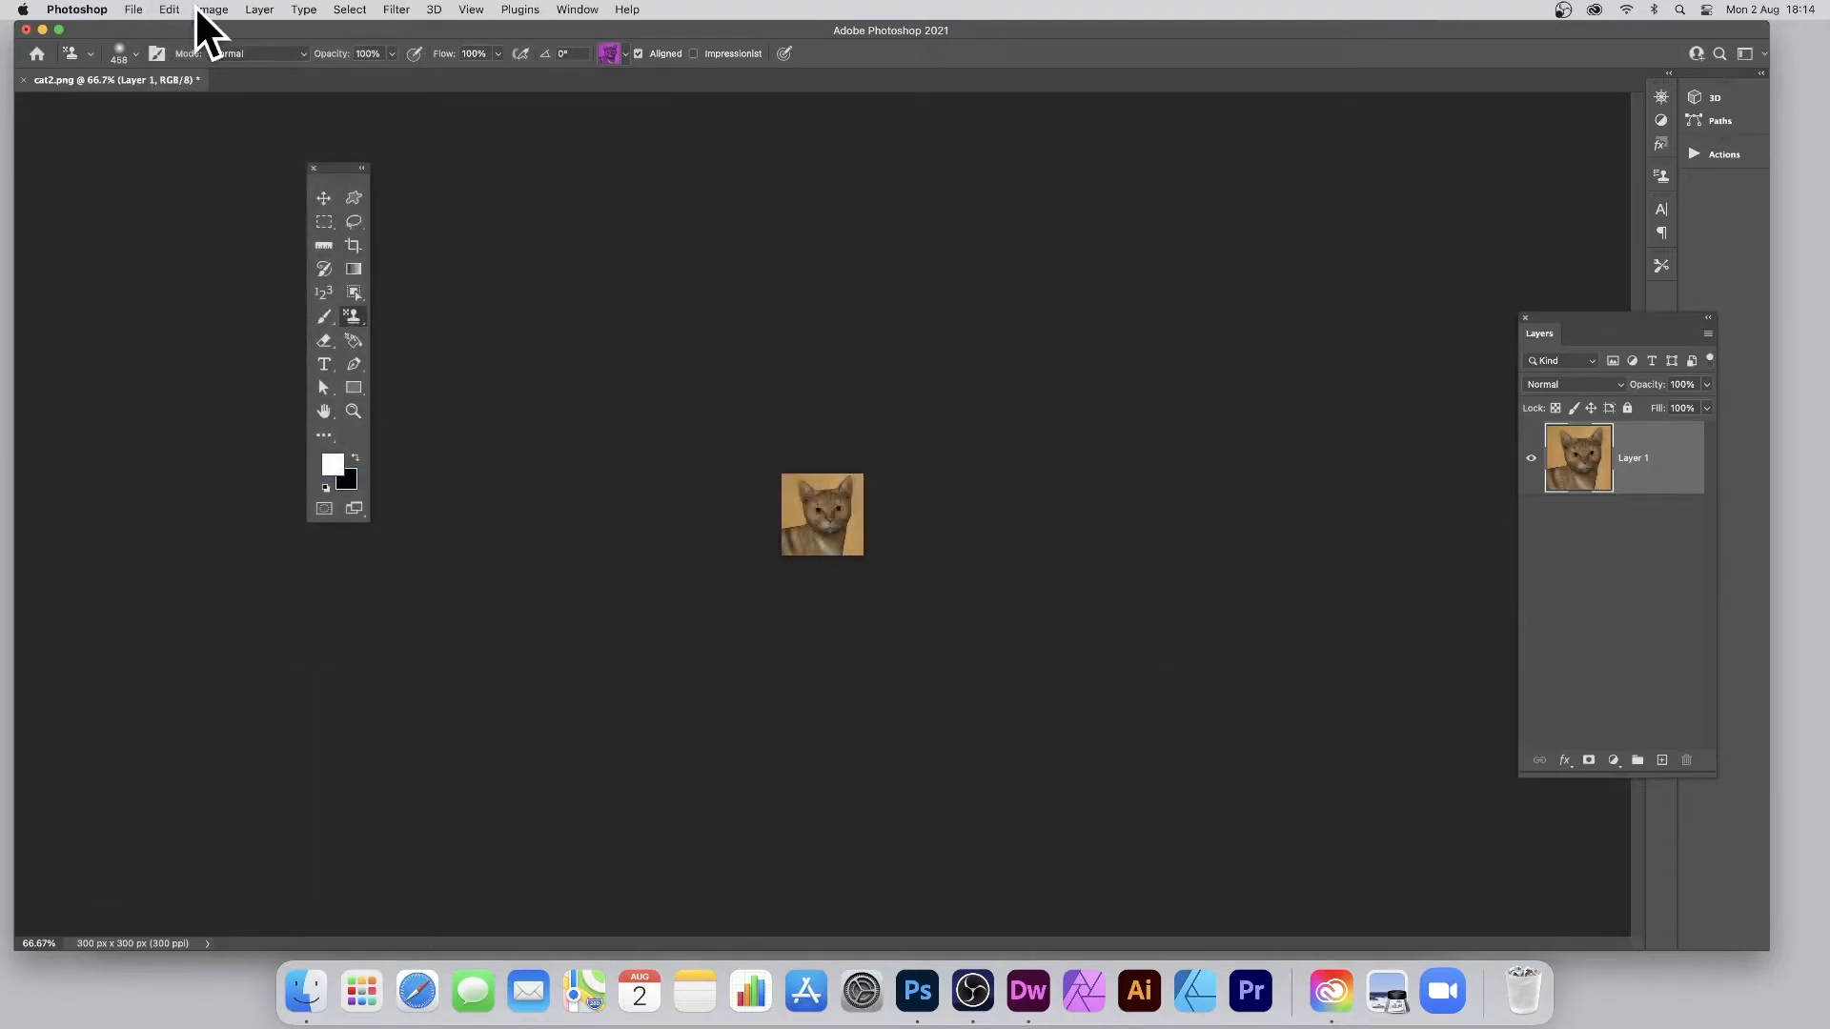
pyautogui.click(212, 9)
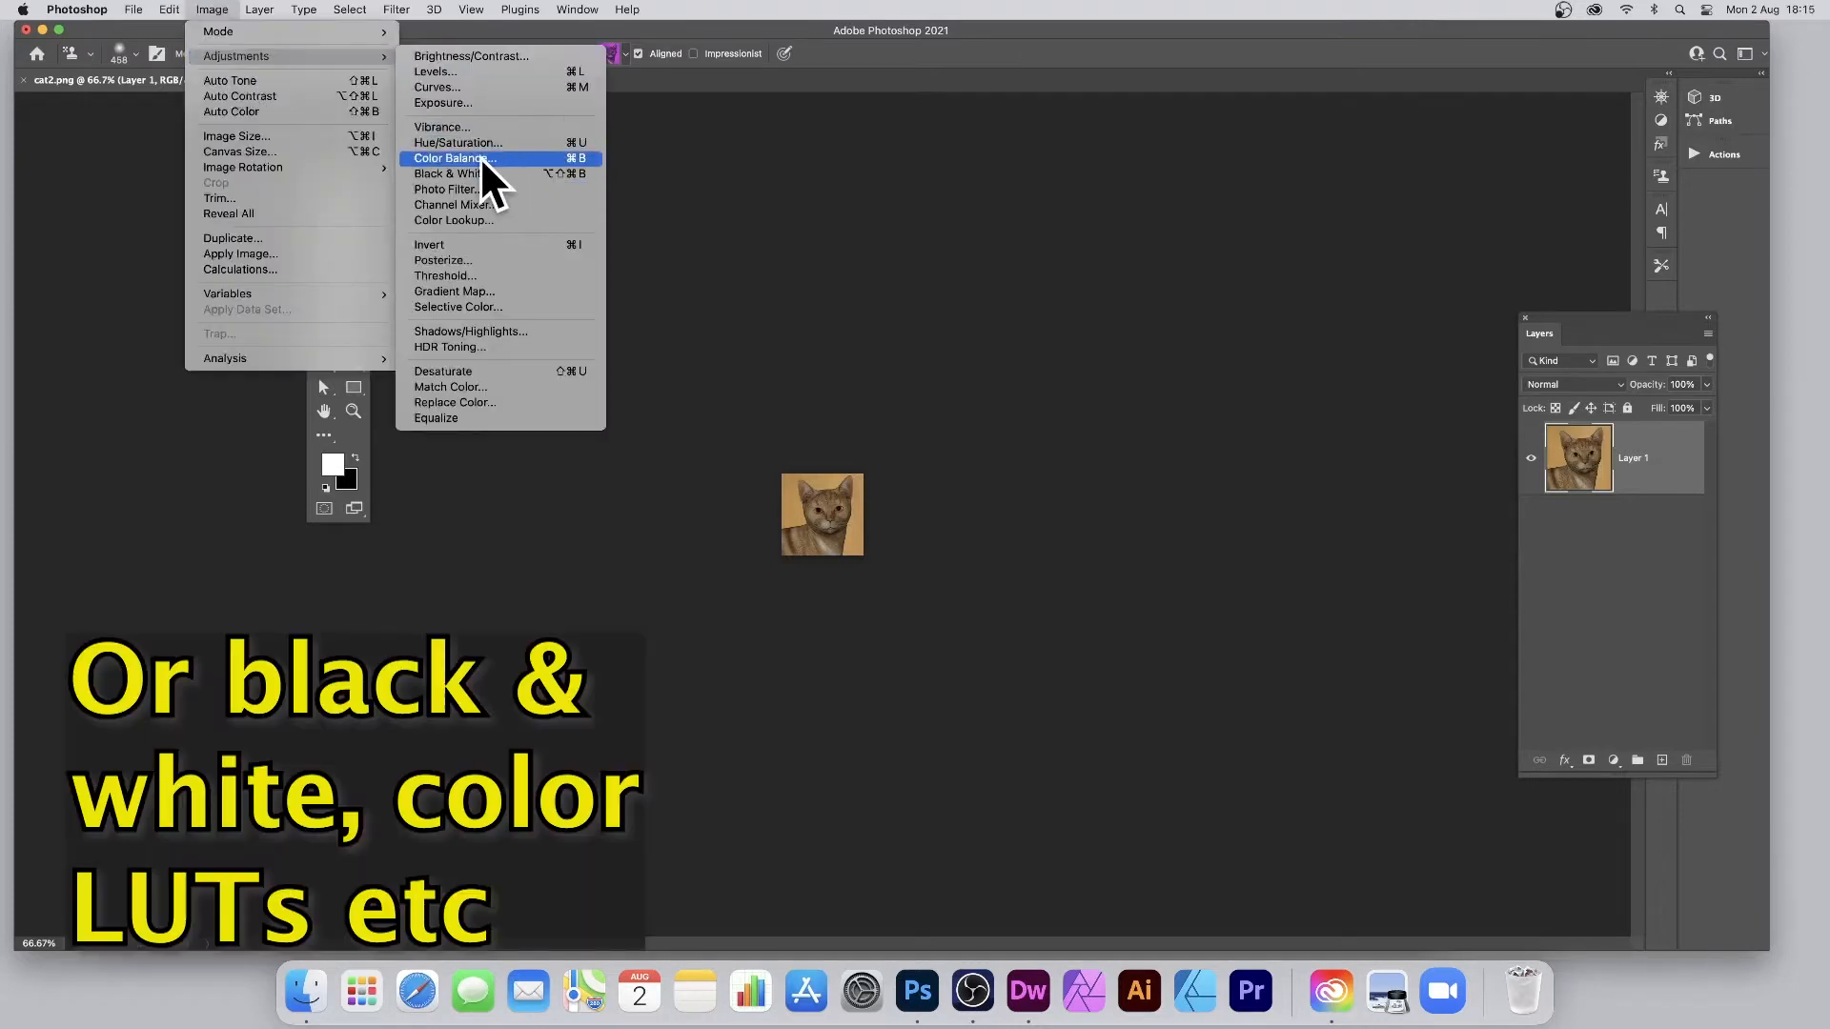
# - Shift the cat's hue toward red and define it as a pattern named cat2.png
pyautogui.click(456, 143)
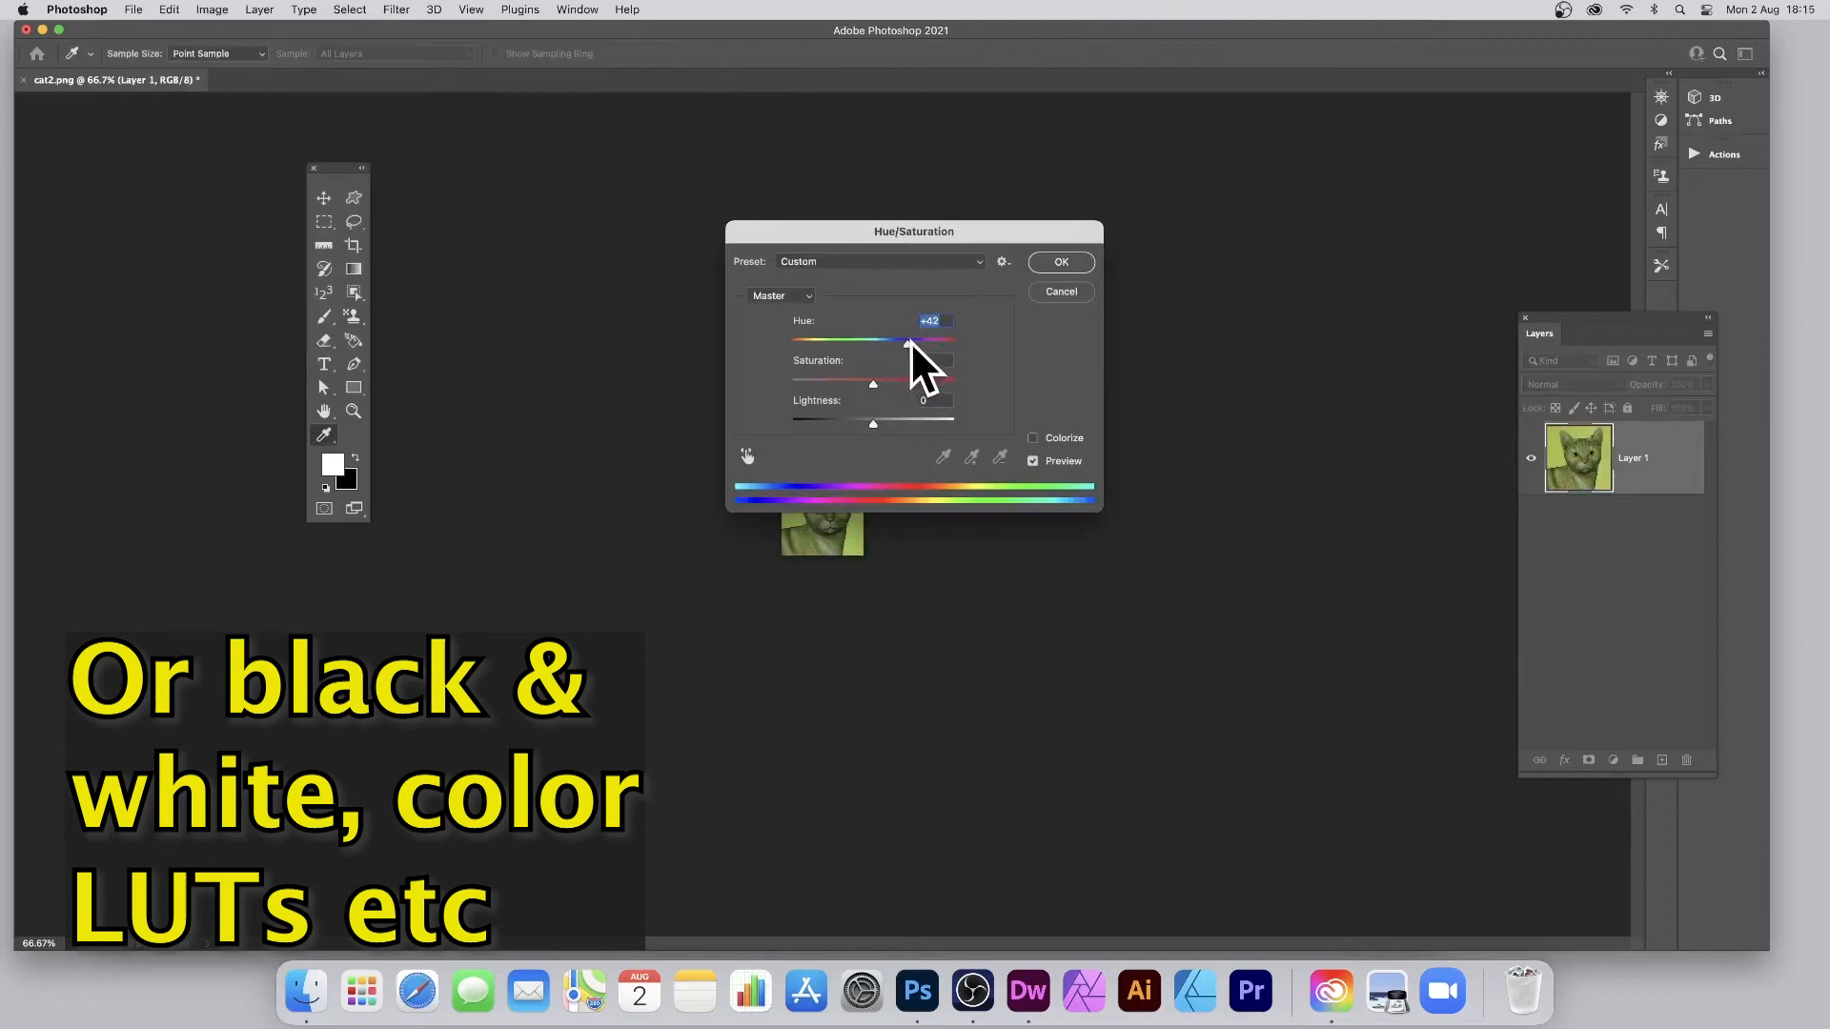
pyautogui.moveTo(907, 339); pyautogui.dragTo(850, 339)
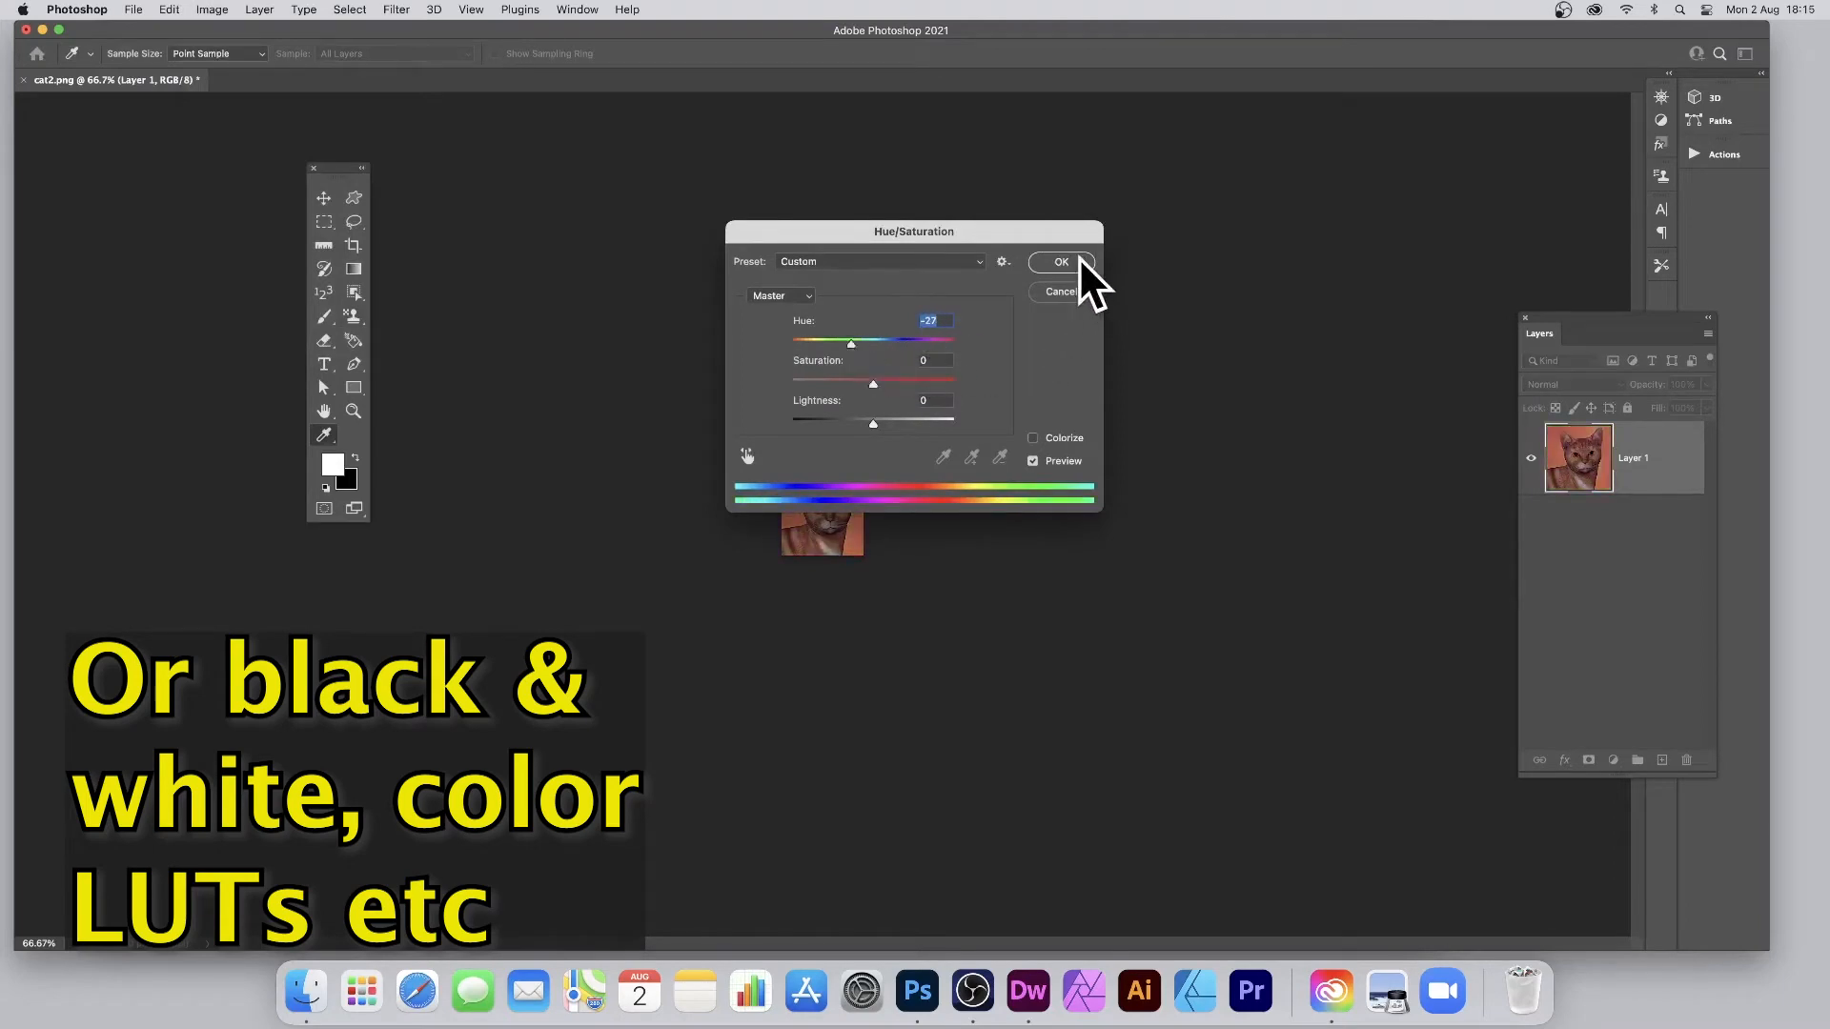
pyautogui.click(167, 10)
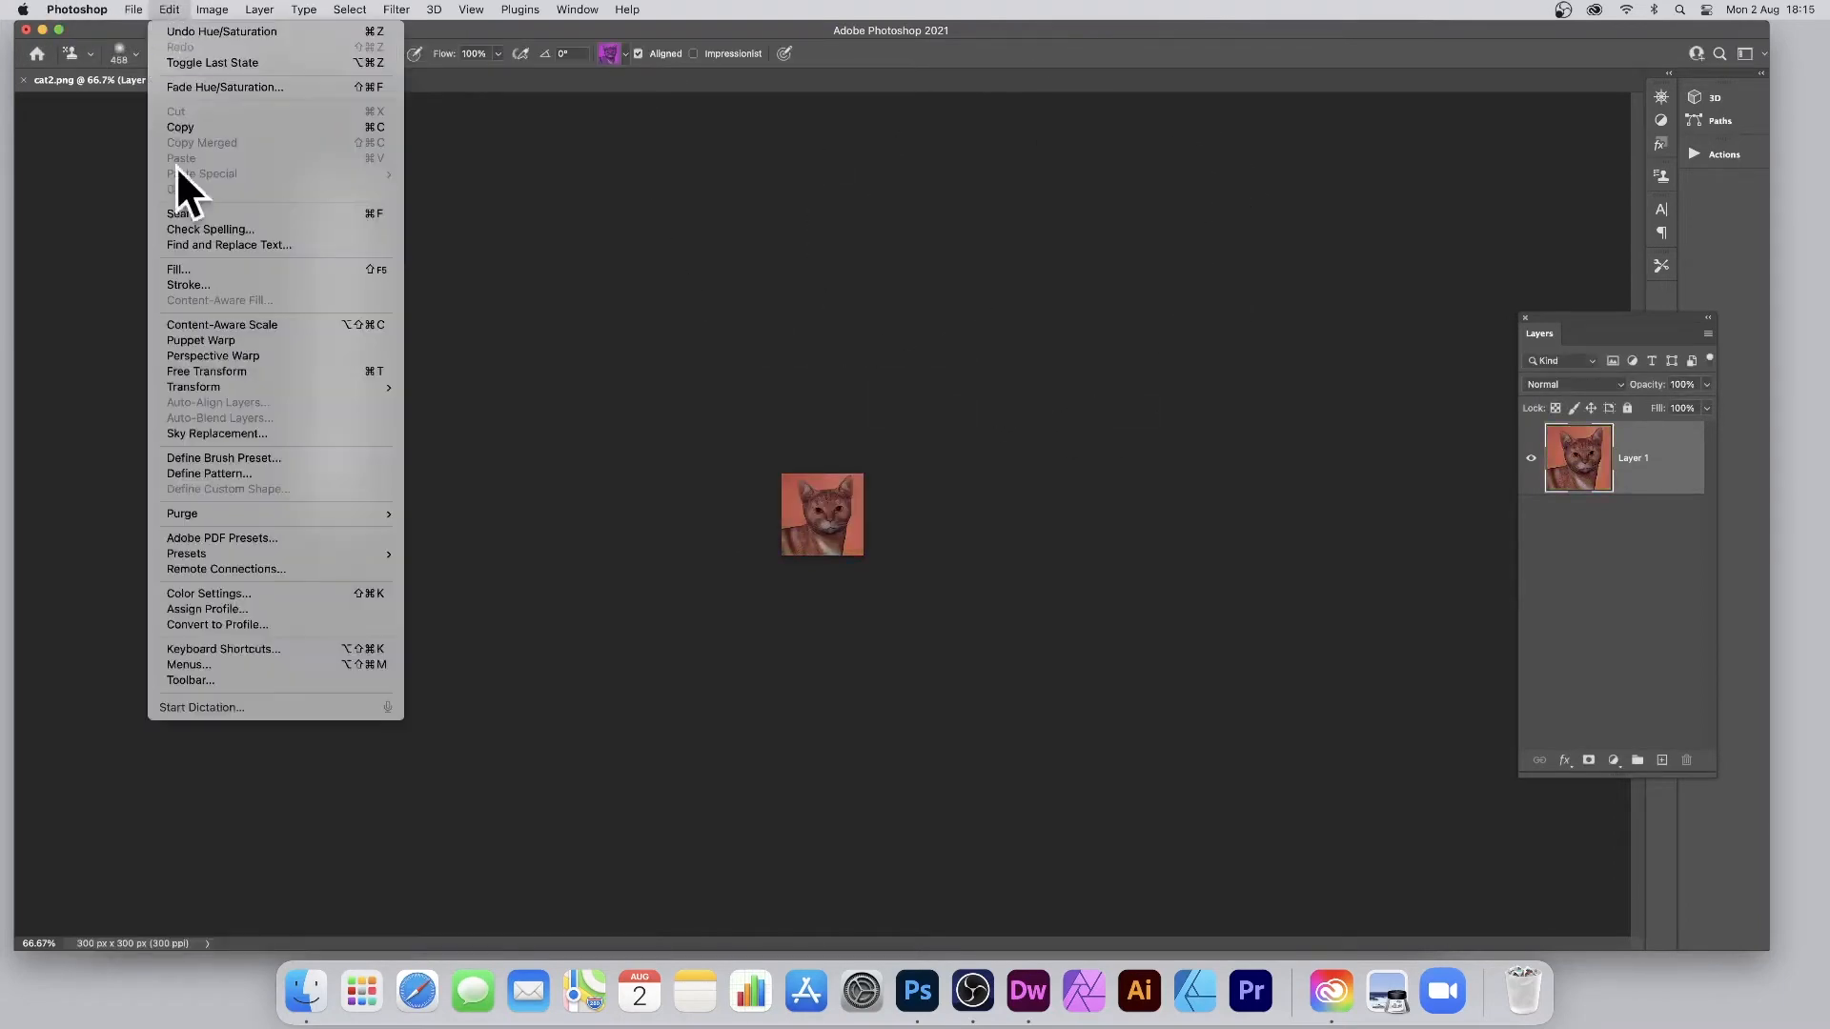
pyautogui.click(209, 475)
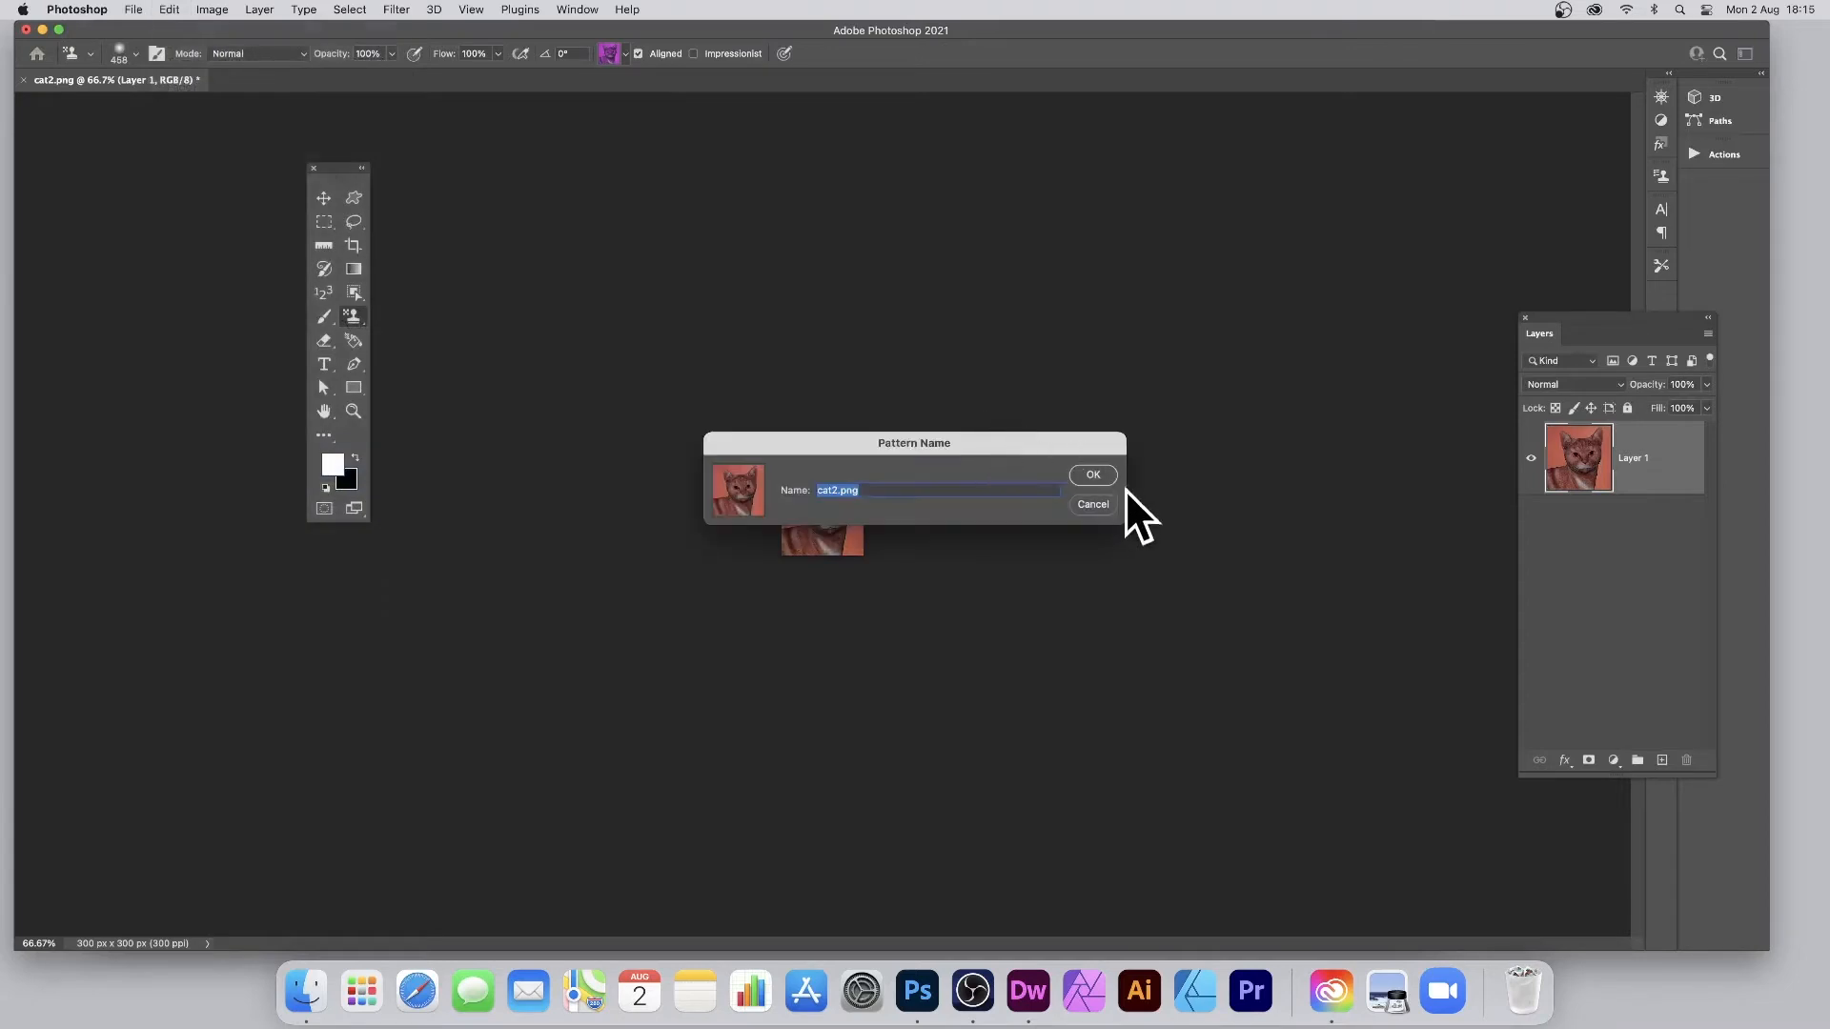
pyautogui.click(1091, 475)
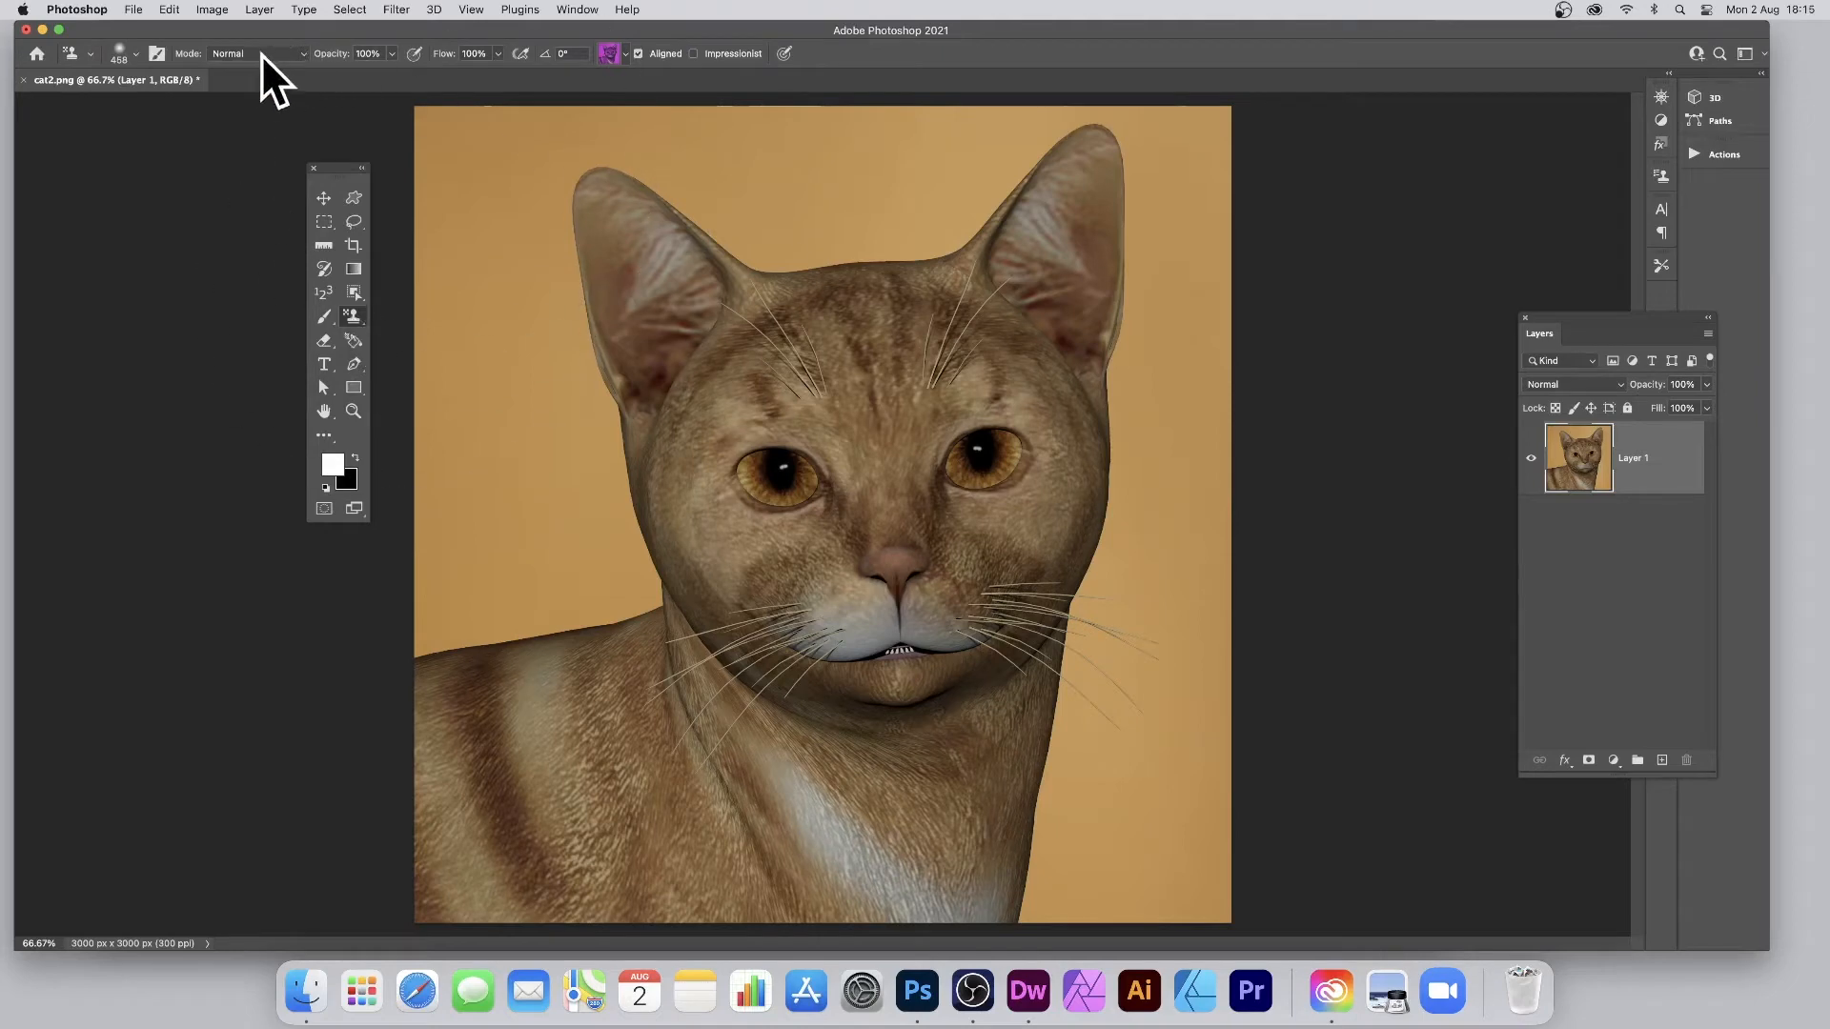
# - Pick the cat pattern for the Pattern Stamp, test-stamp tiles on the background, then clear them
pyautogui.click(259, 53)
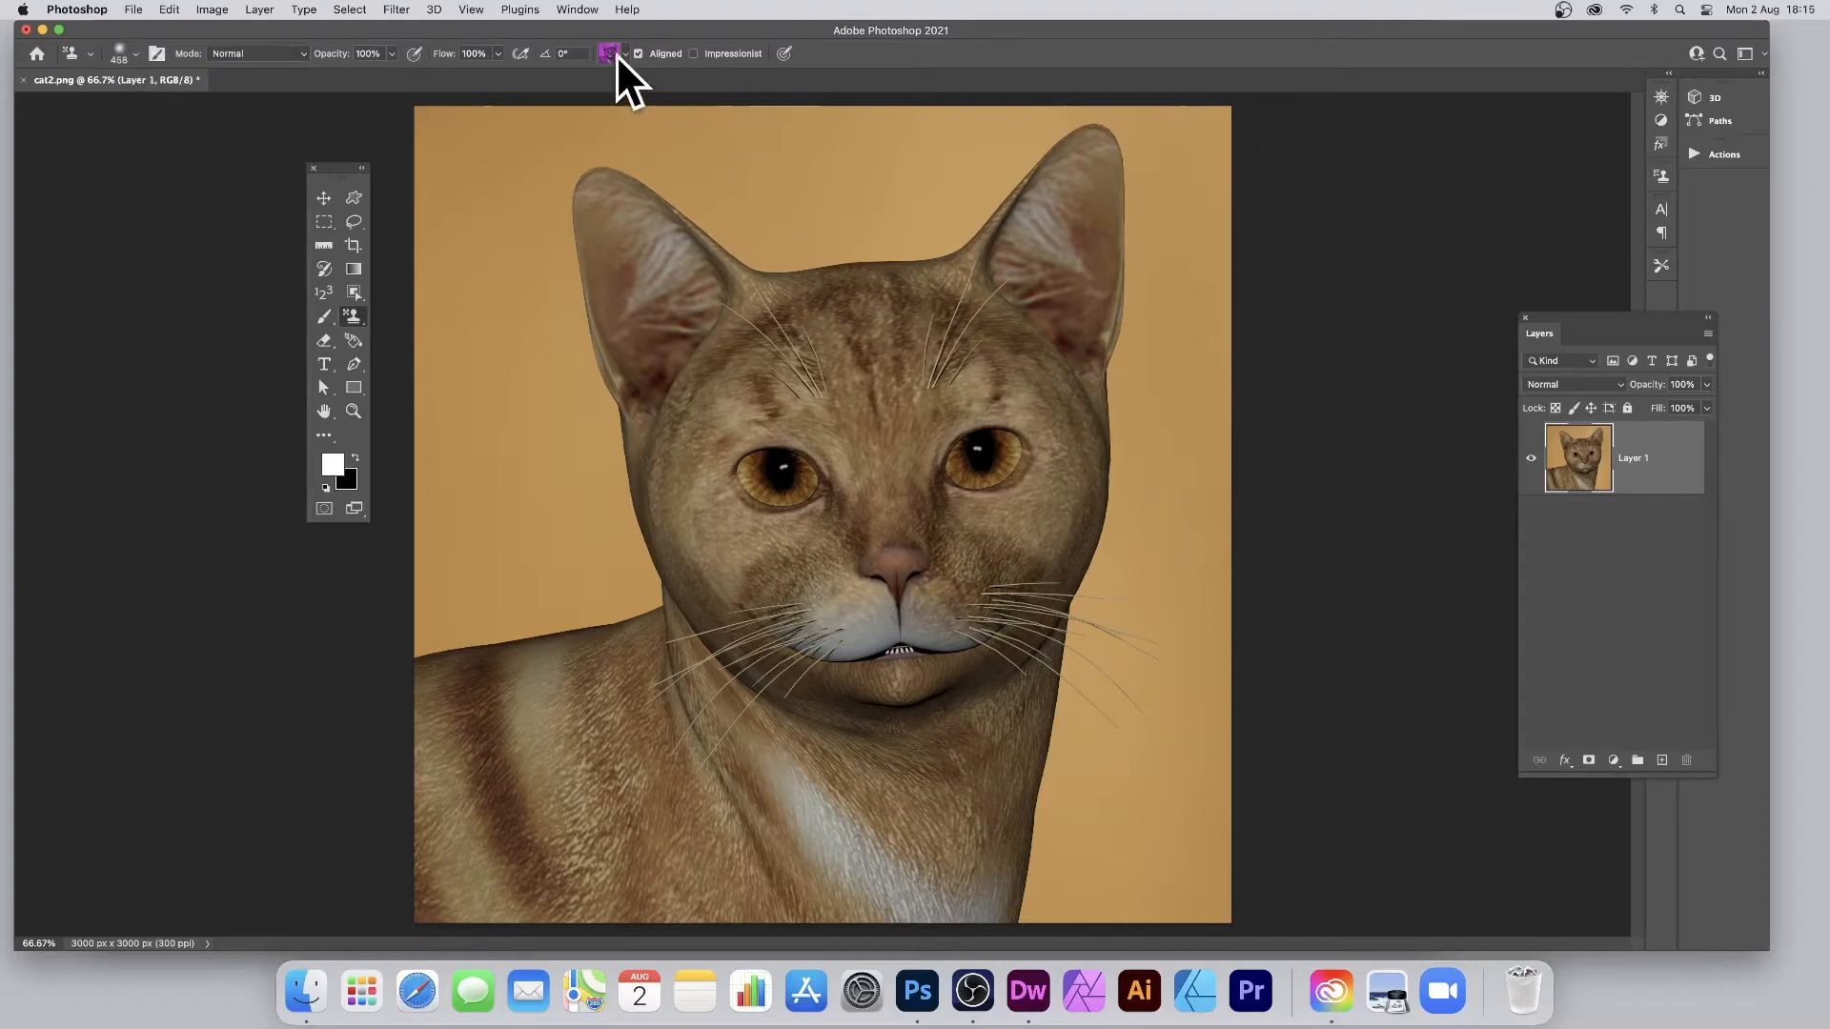
pyautogui.click(606, 54)
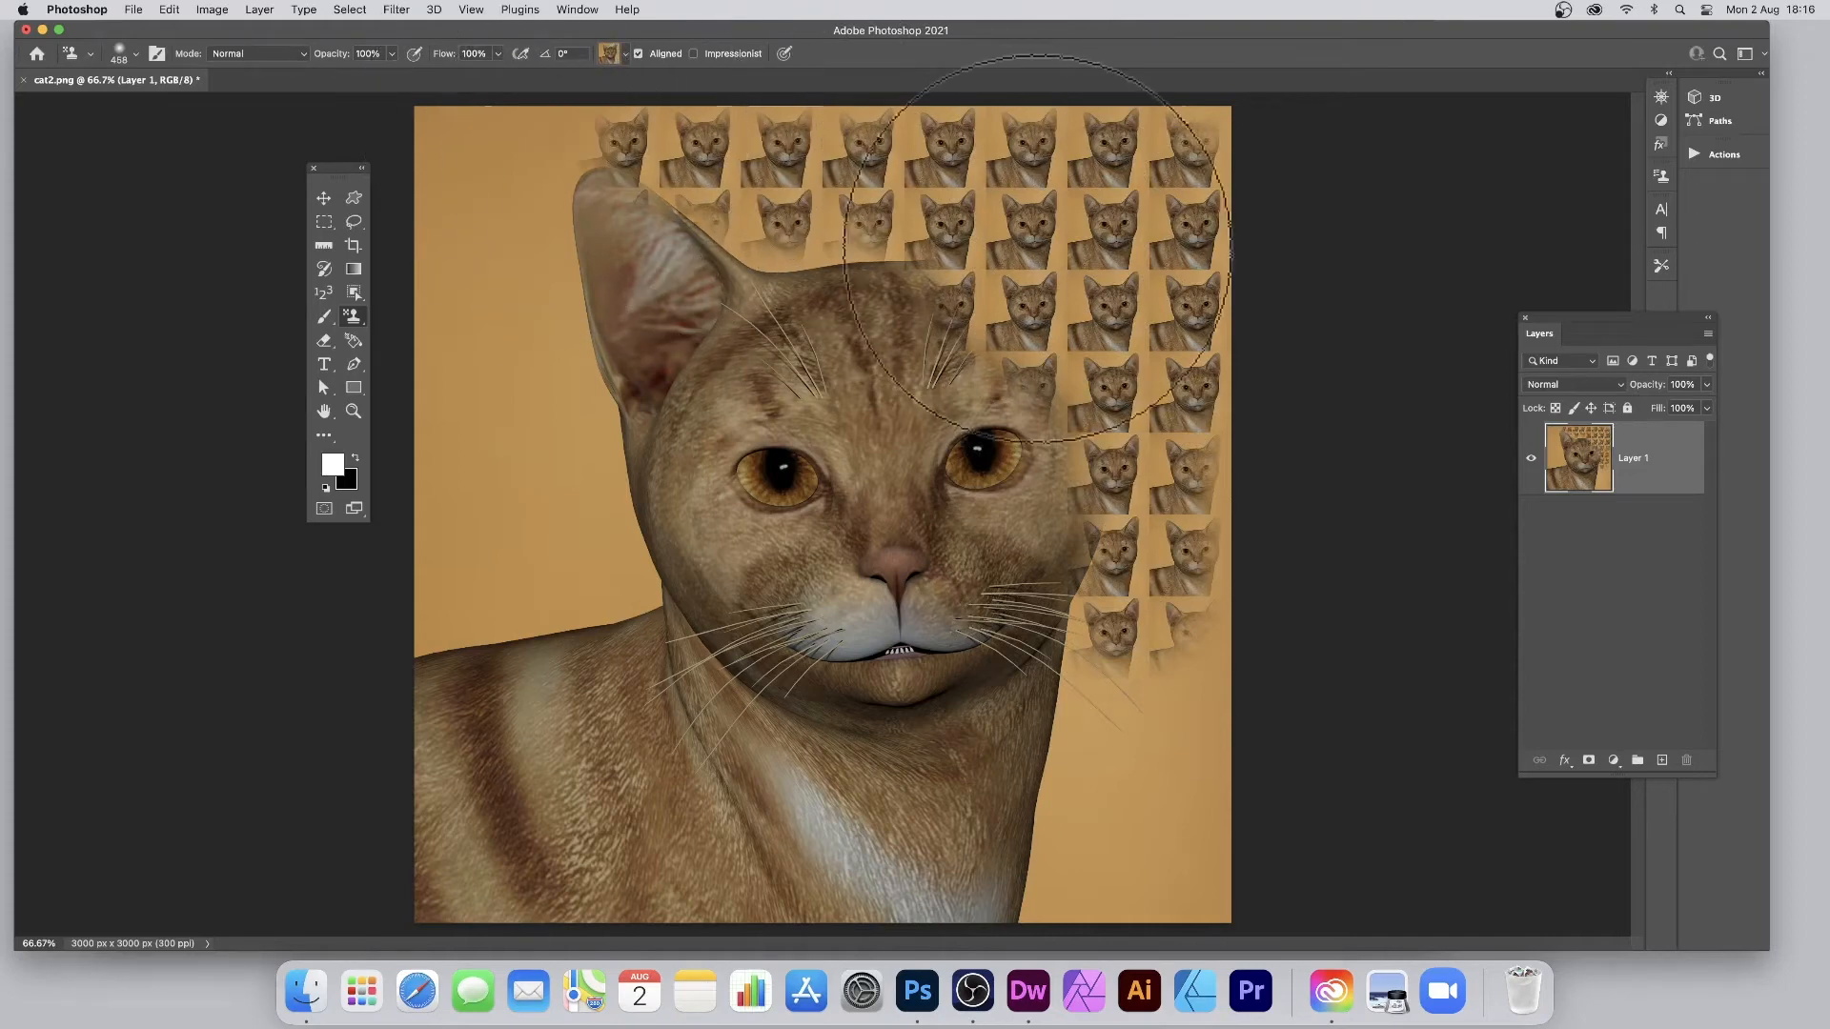
pyautogui.click(607, 53)
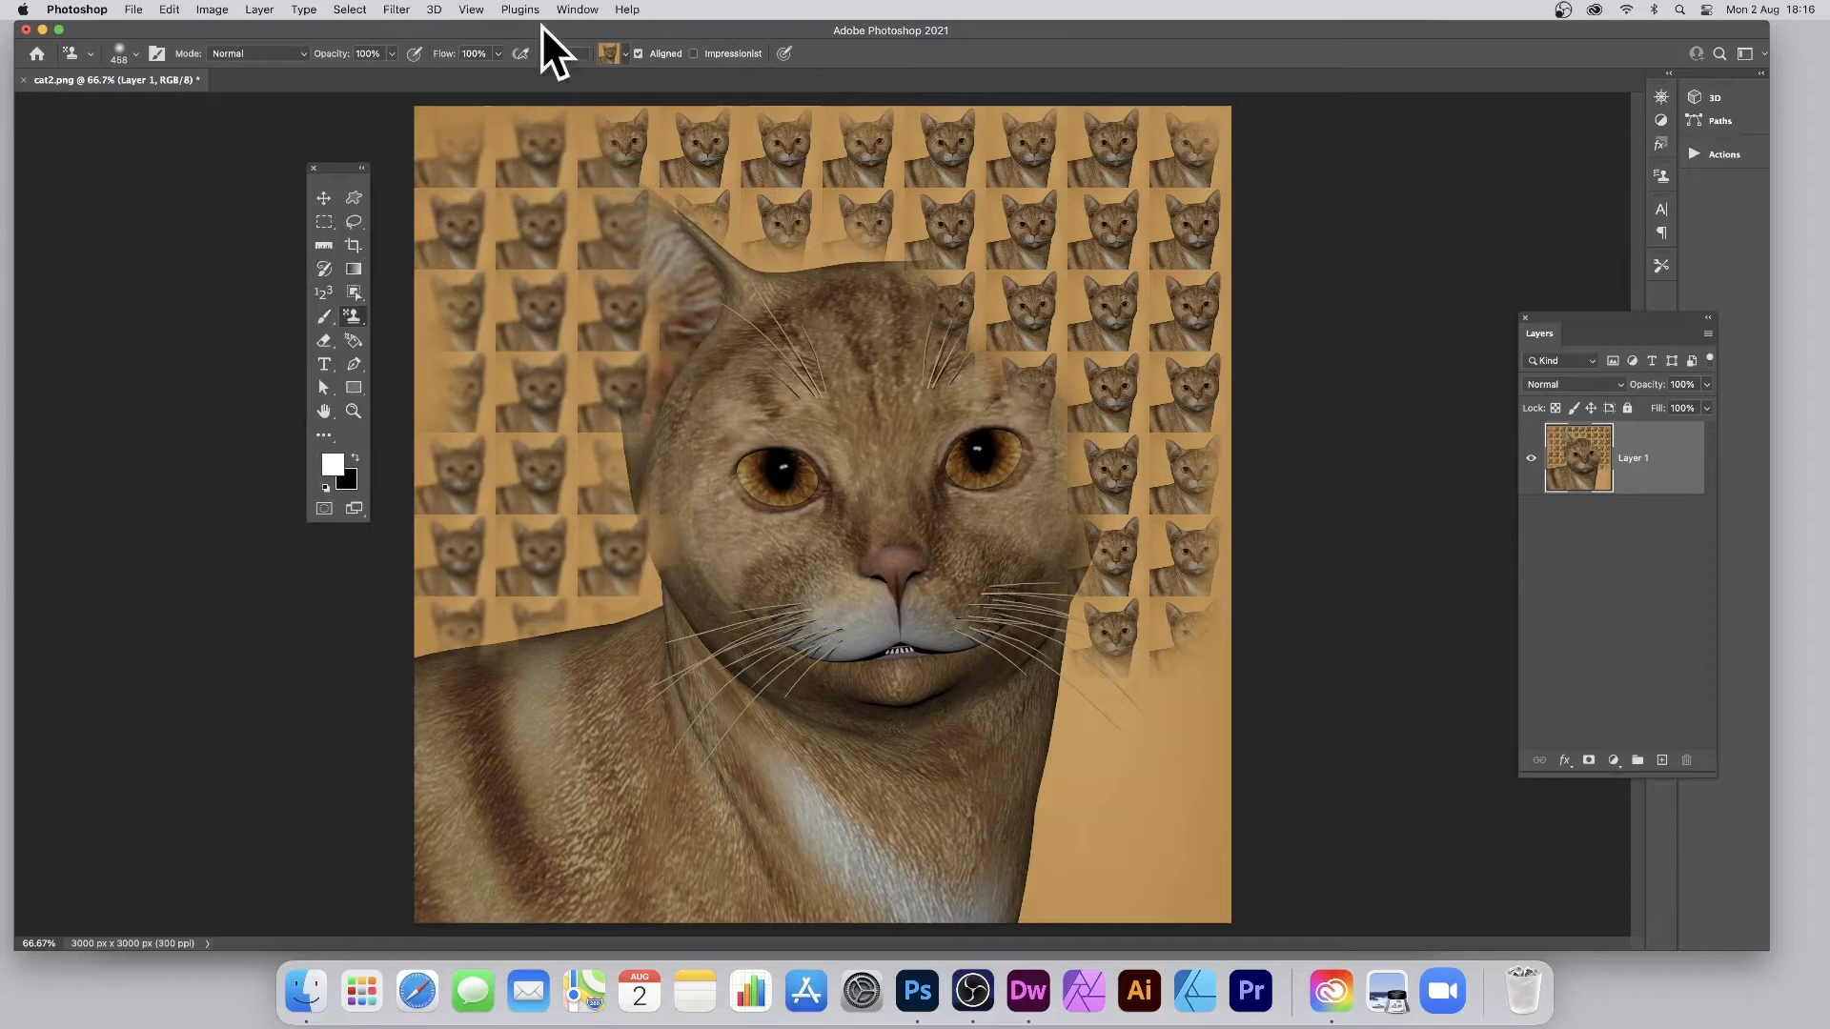
pyautogui.click(625, 53)
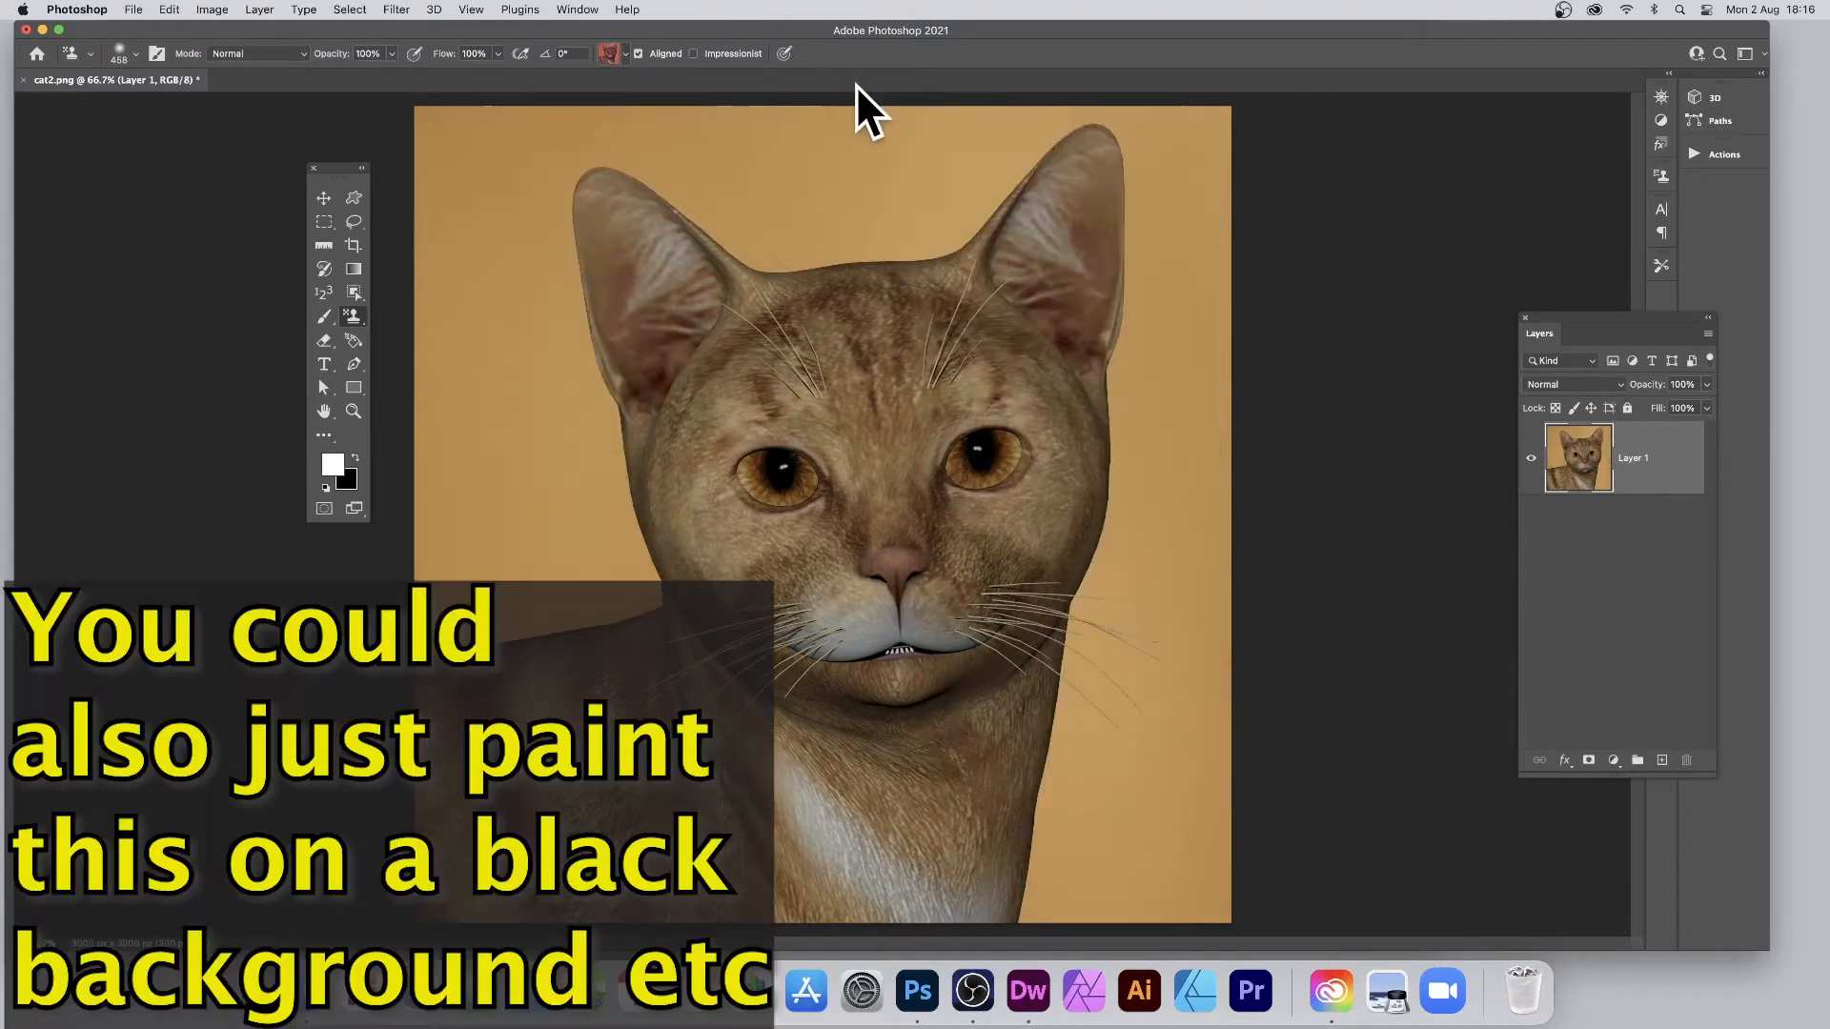
# - Select the cat with Select Subject and choose the cat pattern for stamping
pyautogui.click(347, 9)
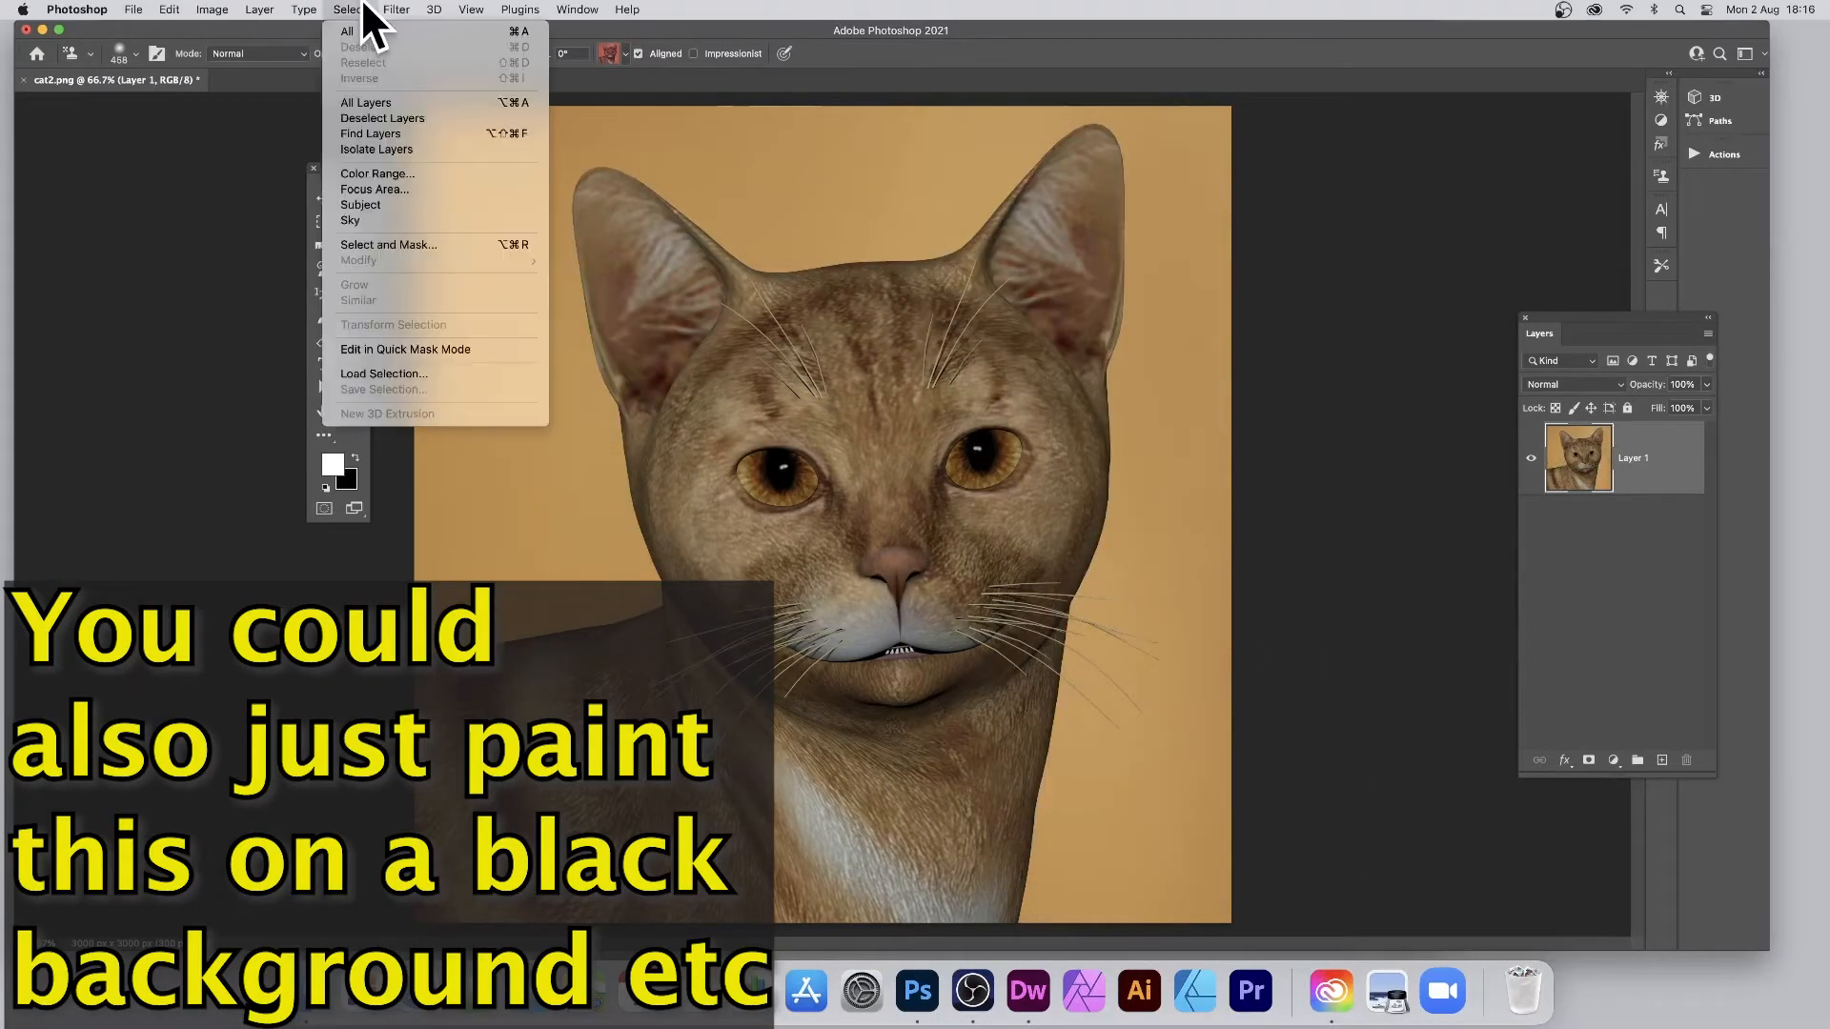
pyautogui.click(347, 10)
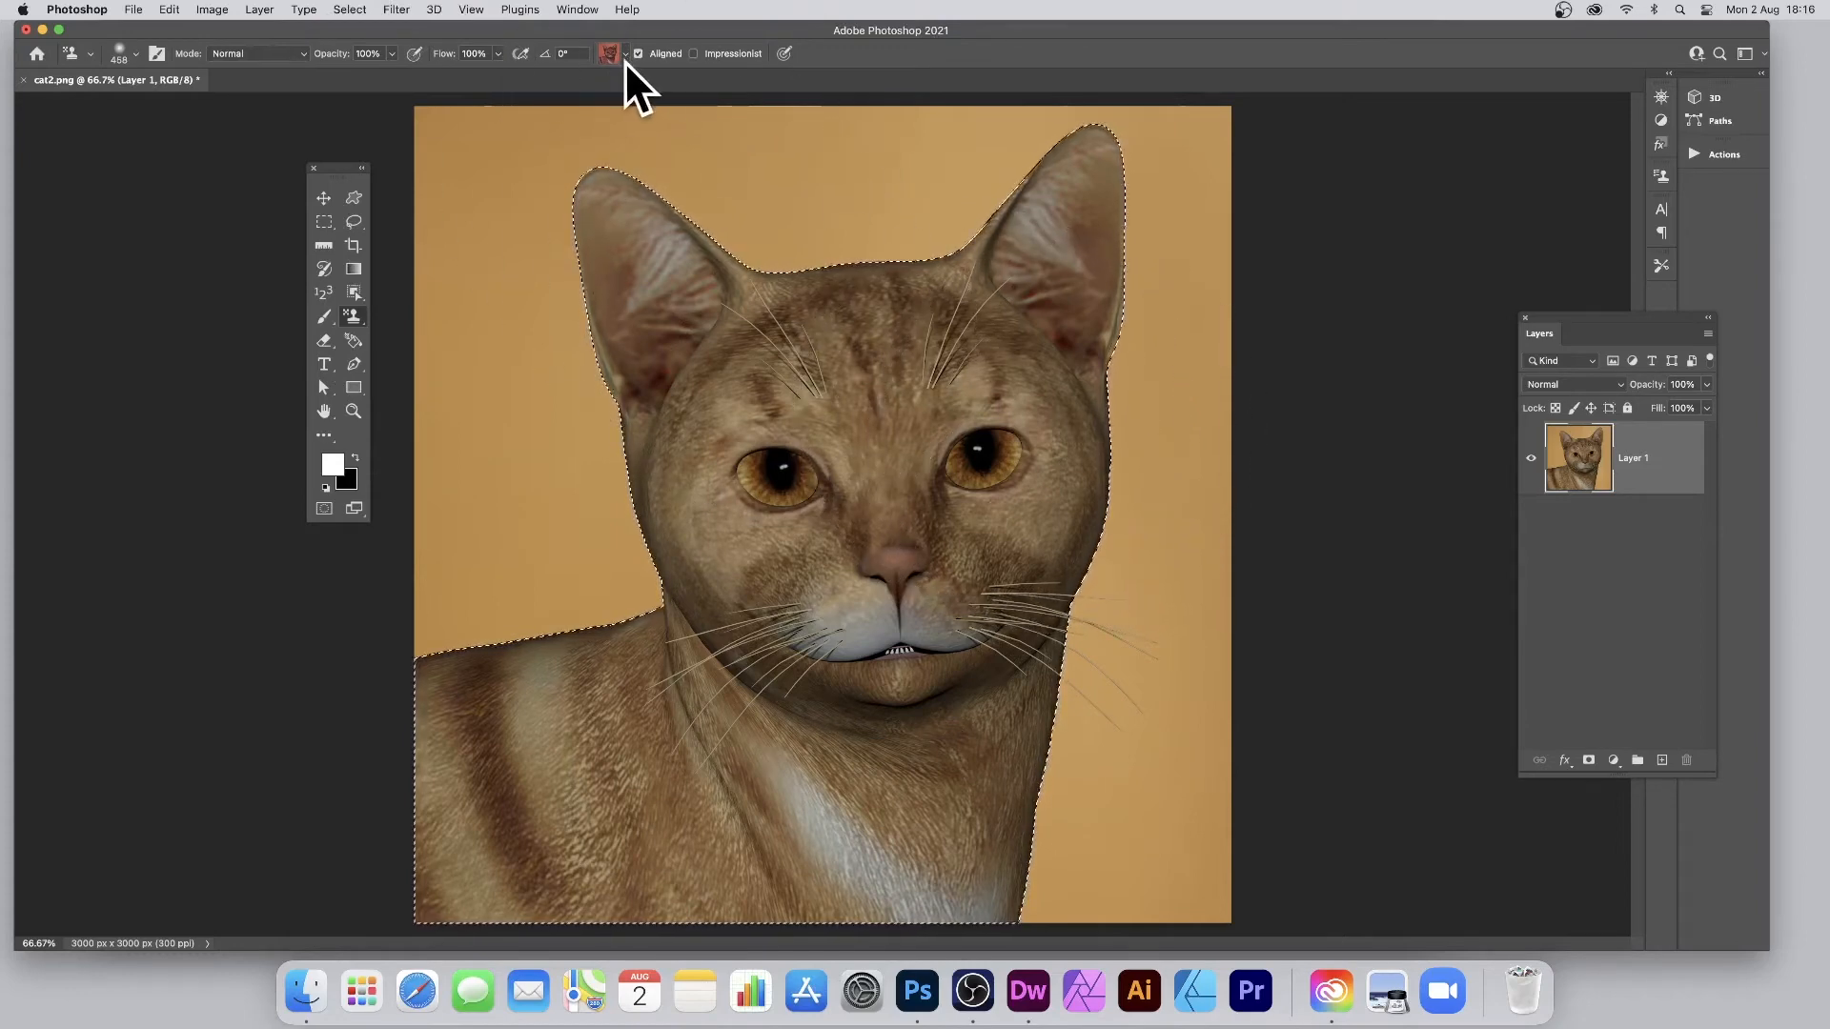
pyautogui.click(608, 54)
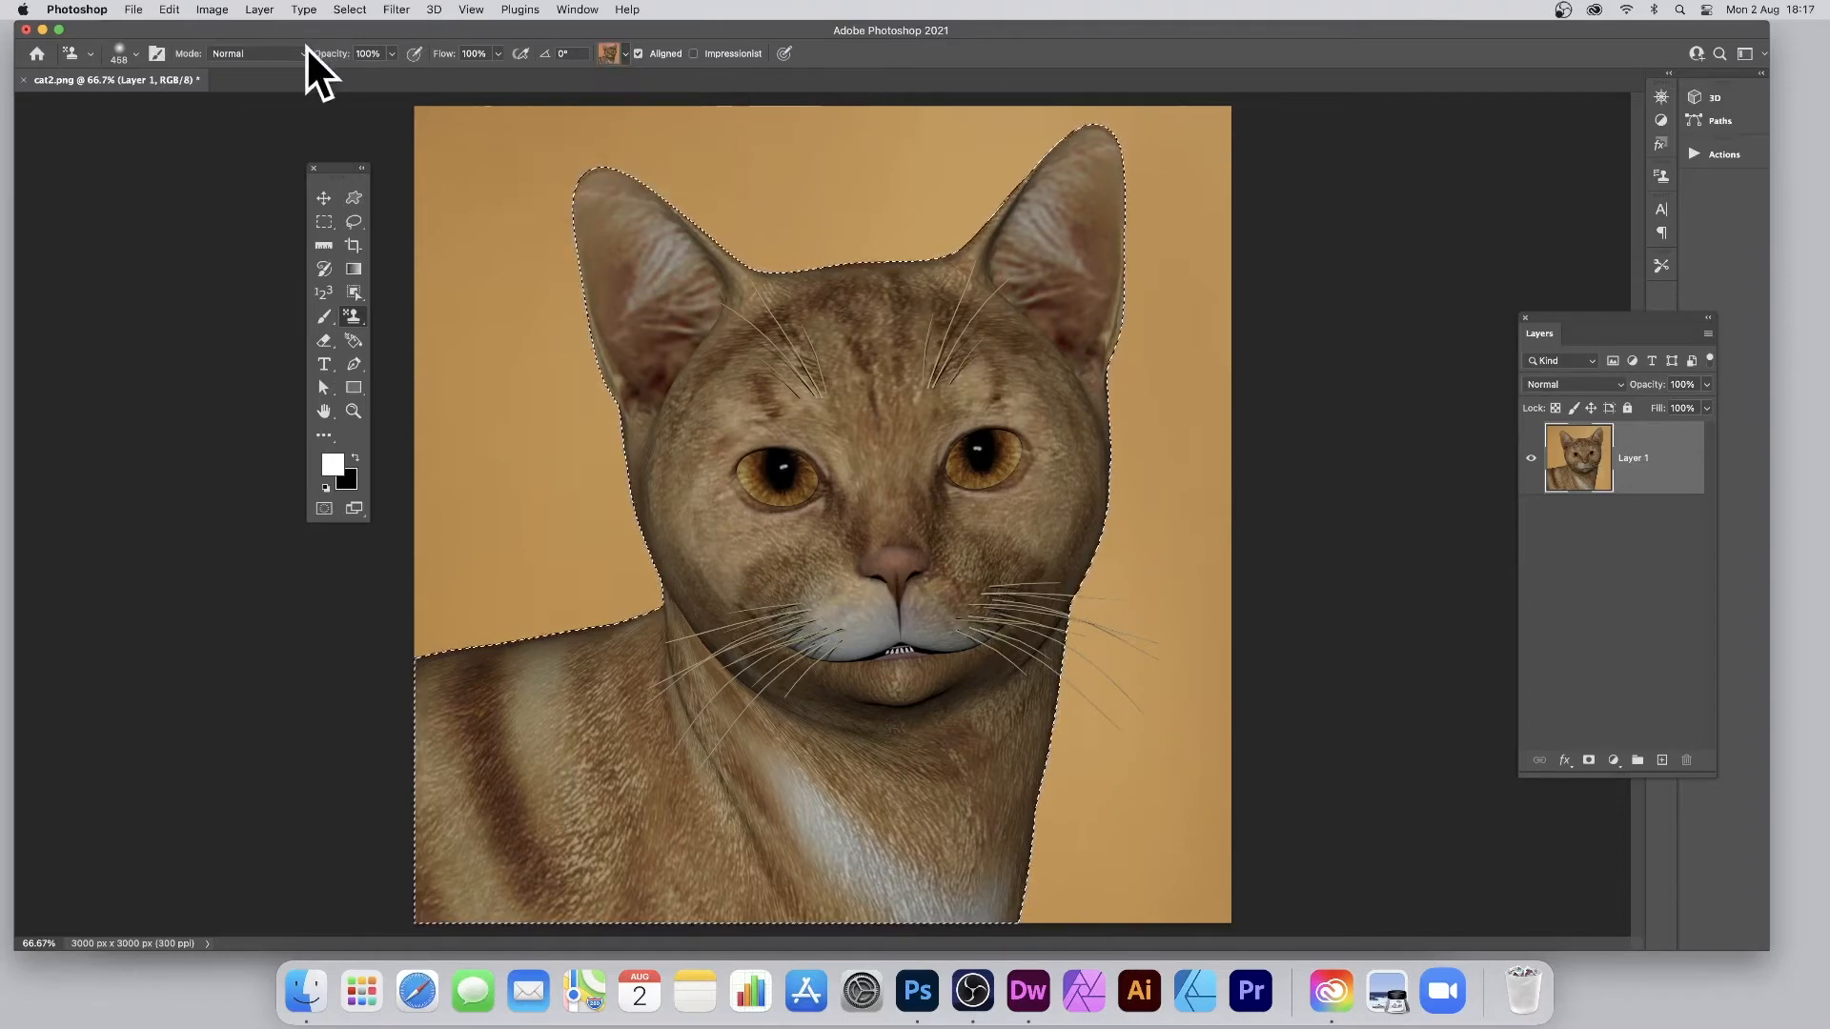
# - Set the Pattern Stamp to Multiply and cover the selected cat with darkened cat tiles
pyautogui.click(254, 53)
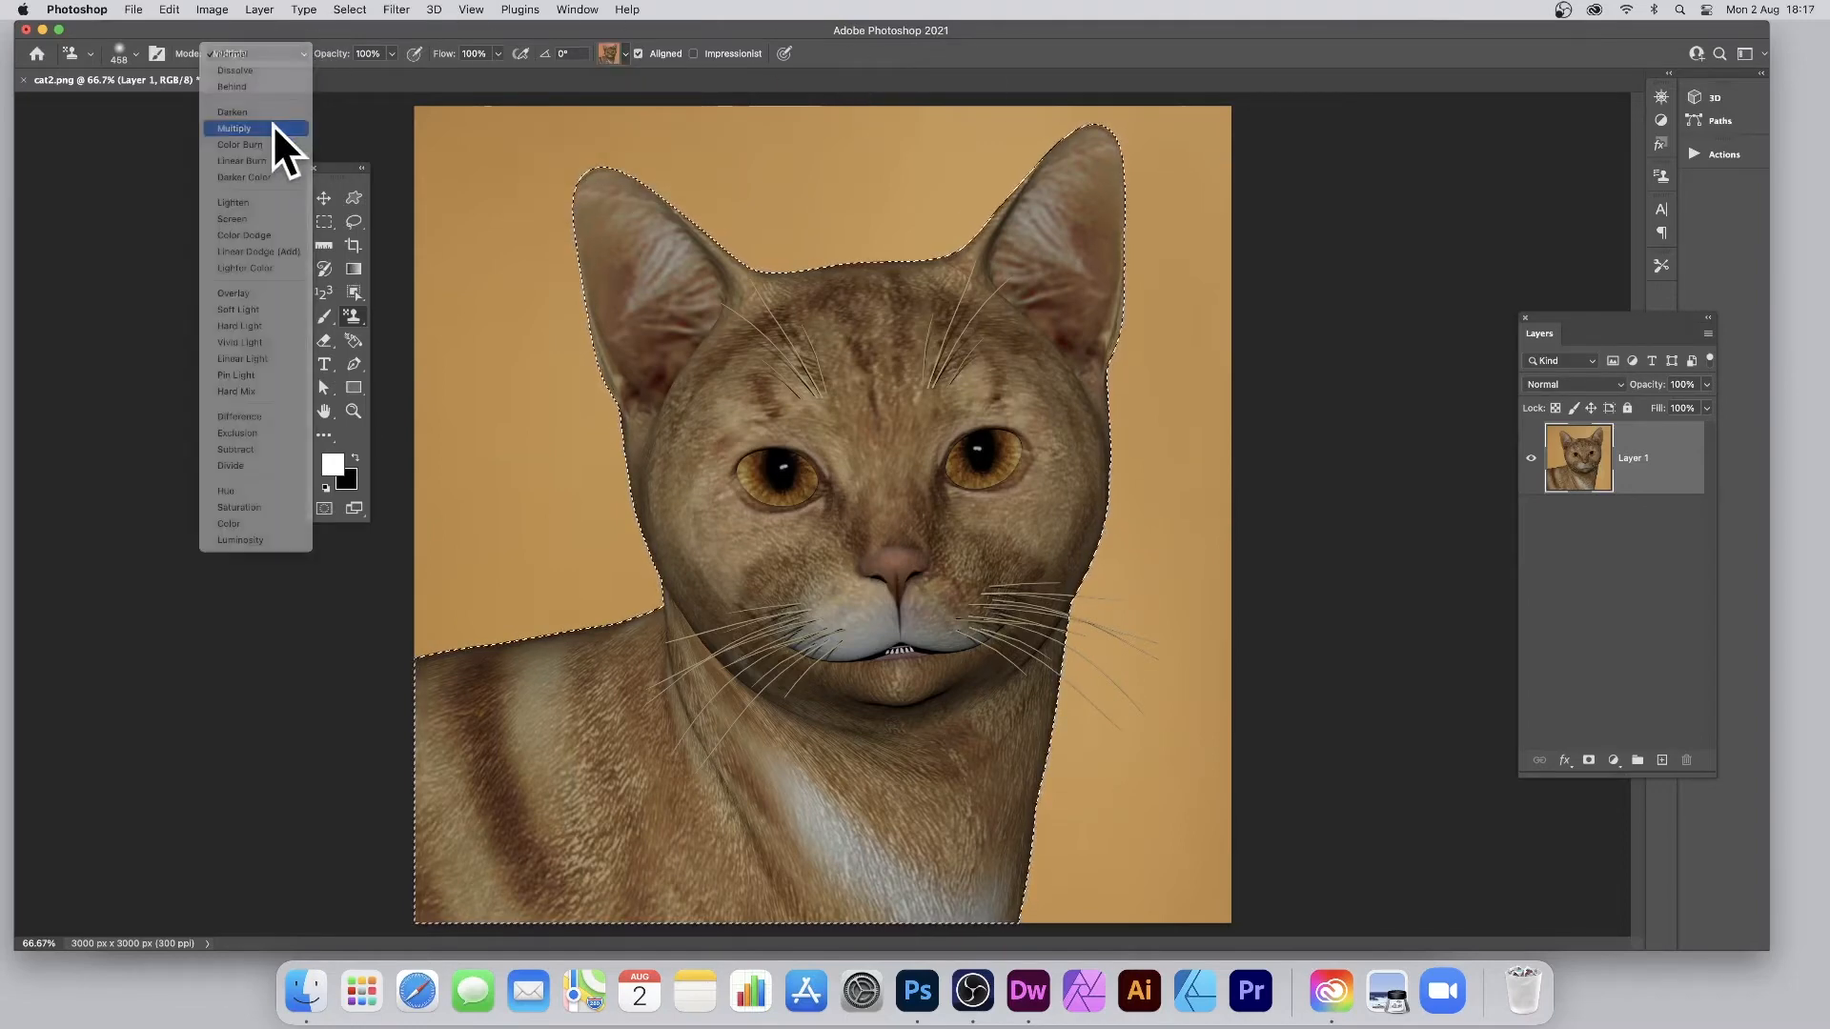
pyautogui.click(233, 127)
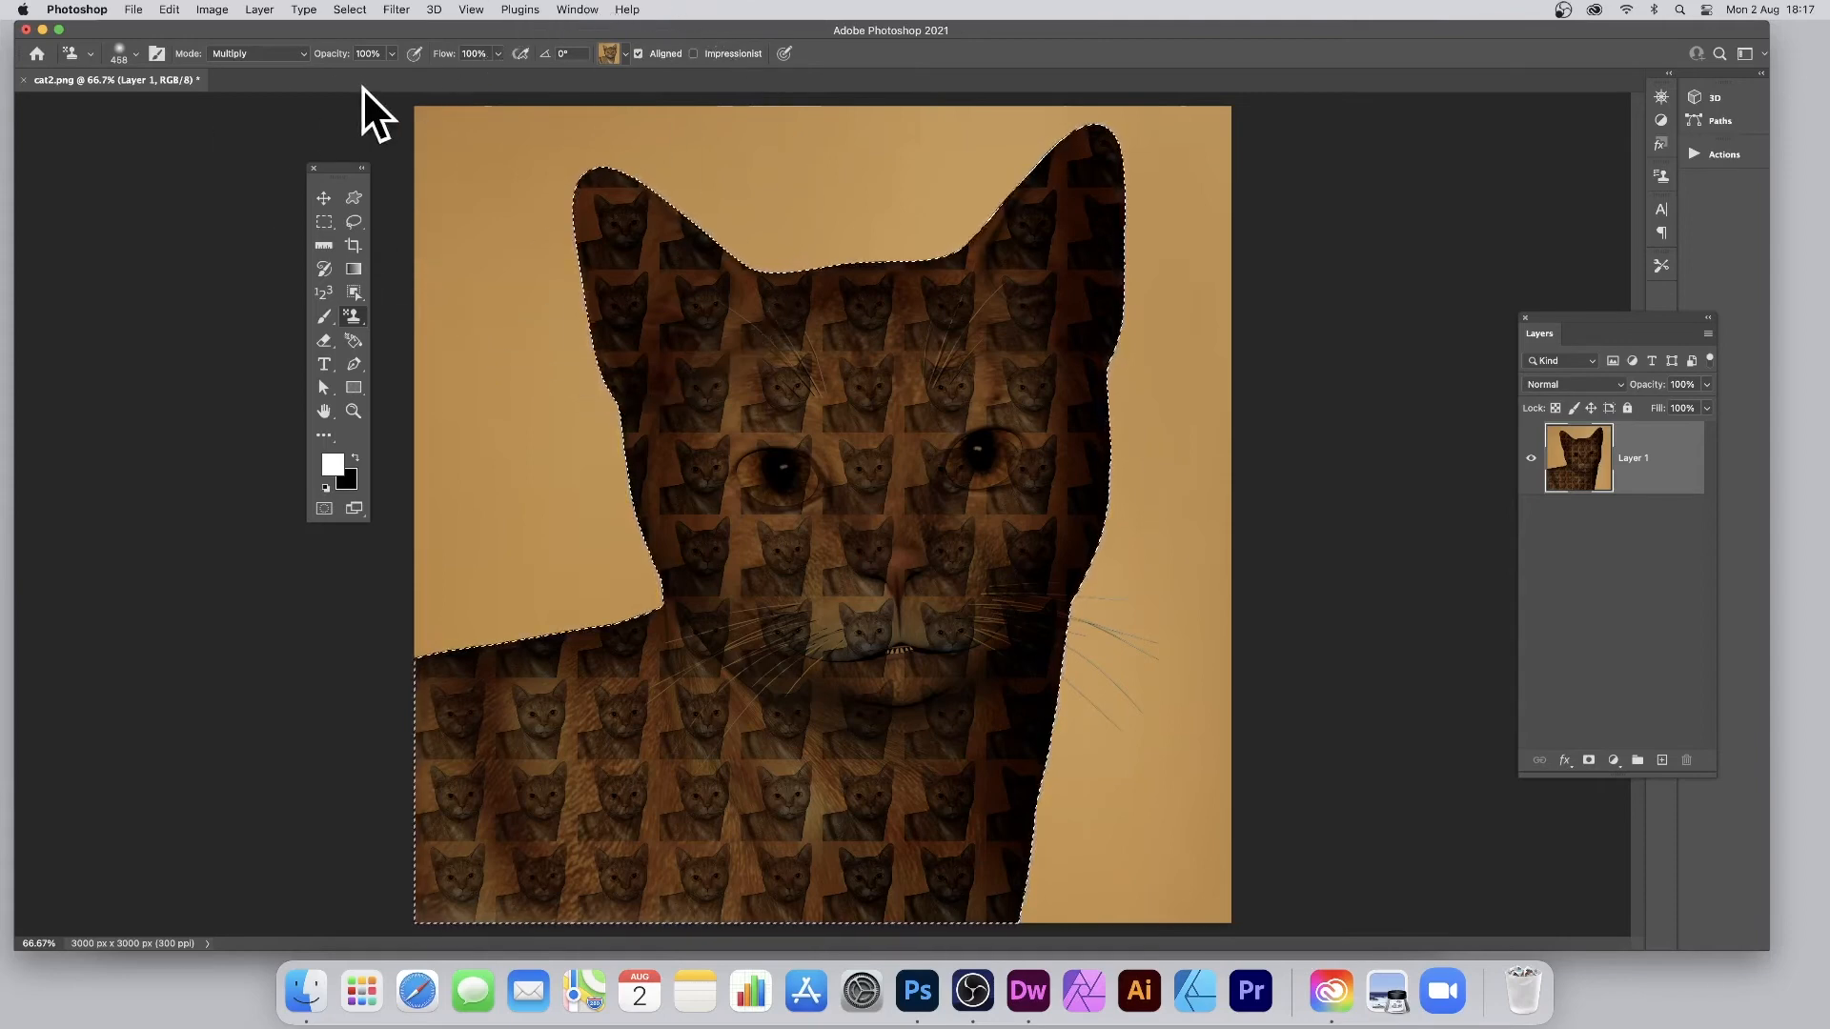
pyautogui.click(254, 54)
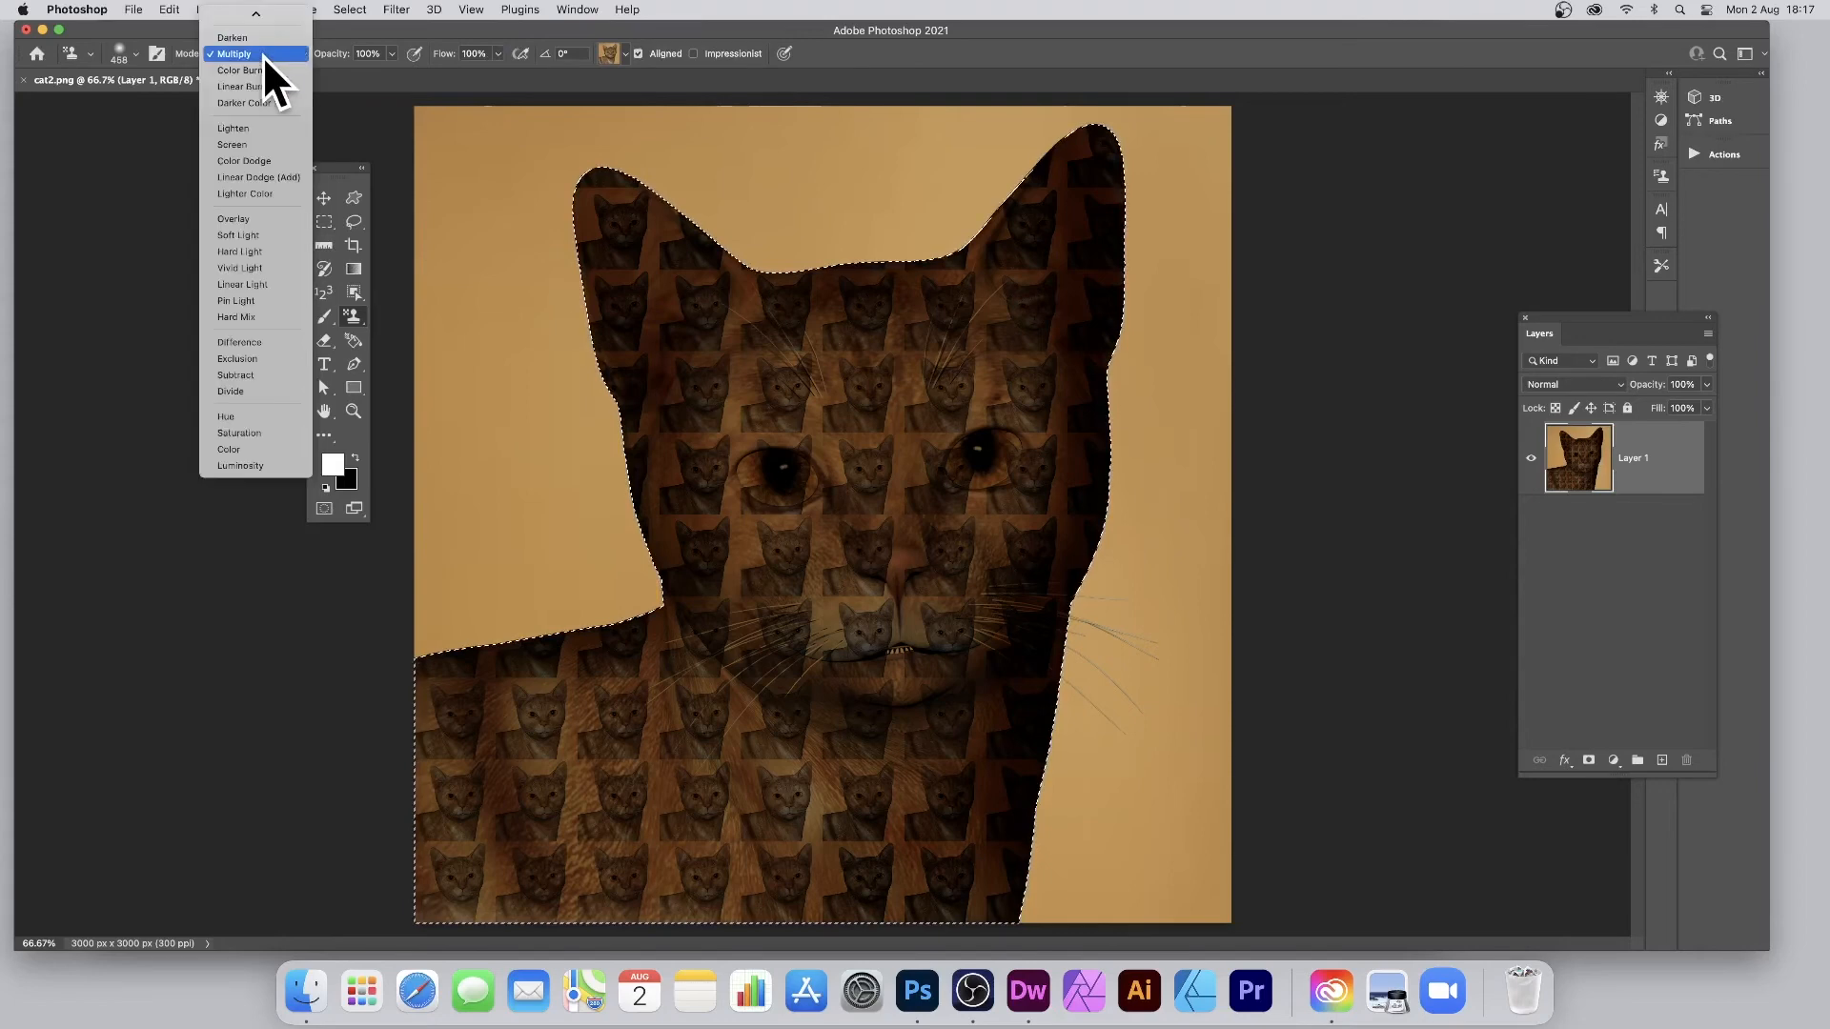
# - Switch the Pattern Stamp to Screen and stamp bright highlight tiles over the cat's face
pyautogui.click(232, 128)
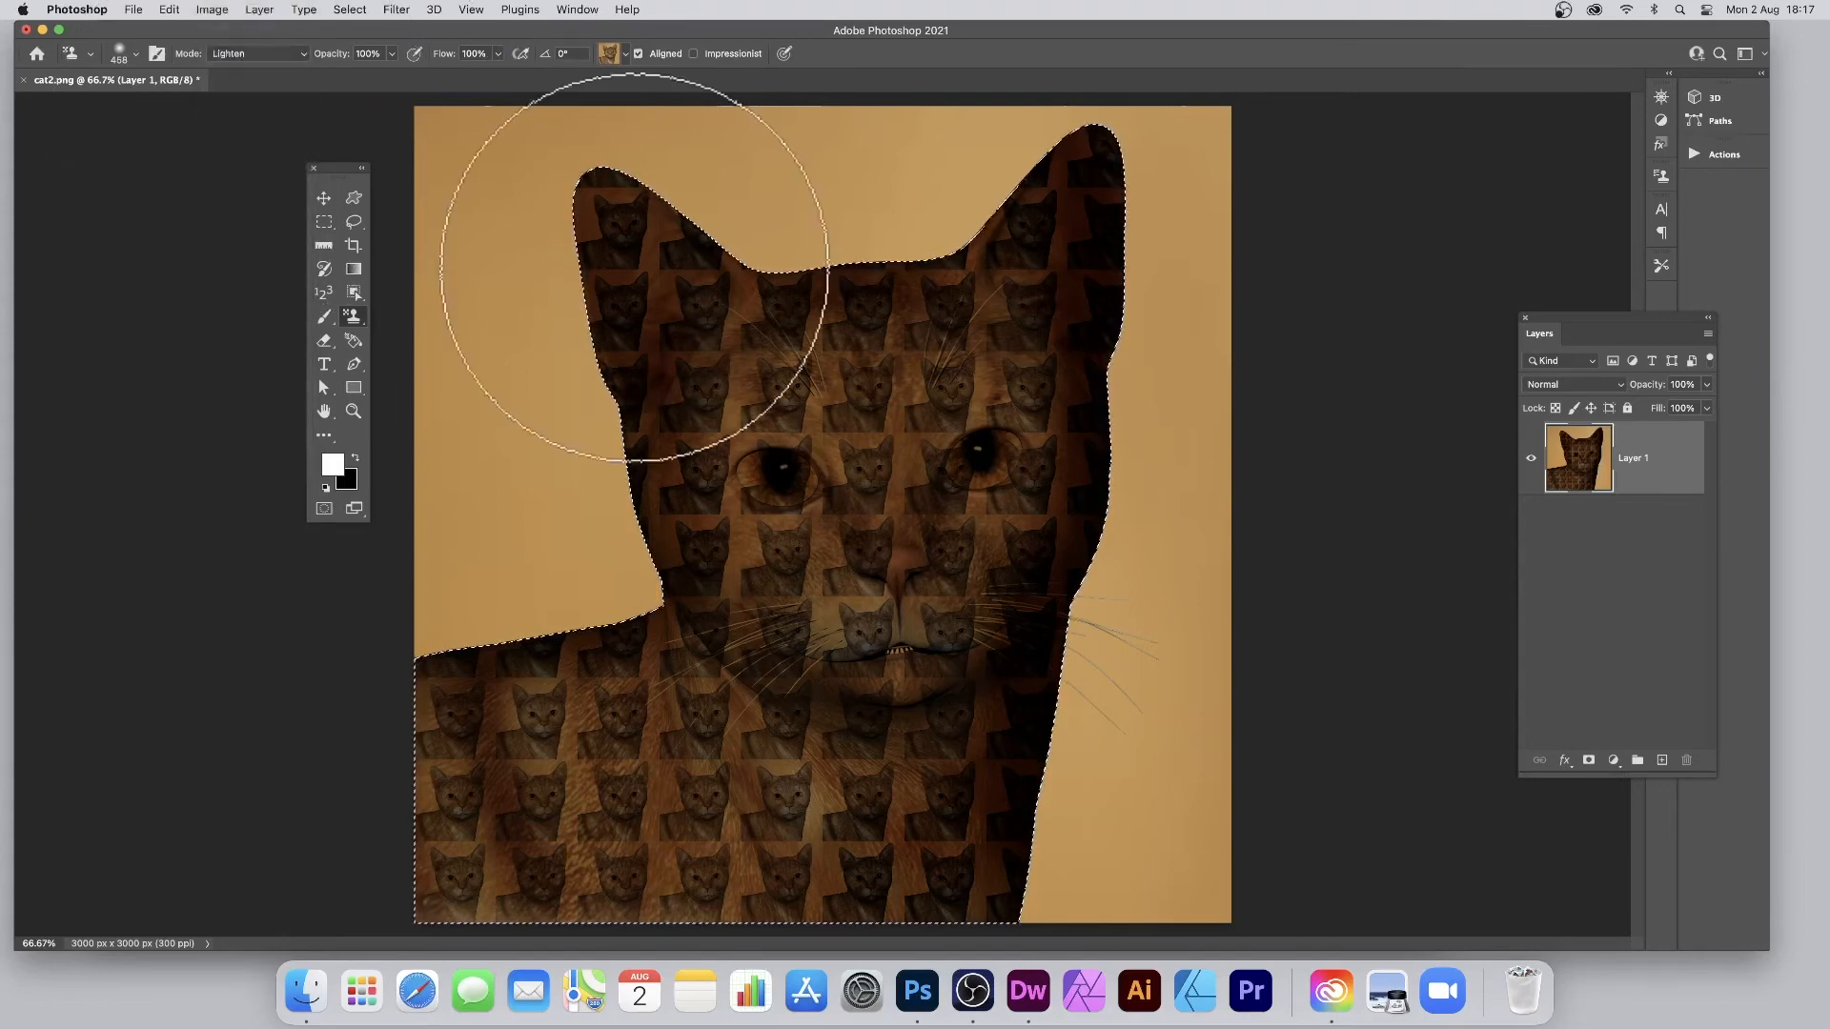
pyautogui.click(257, 53)
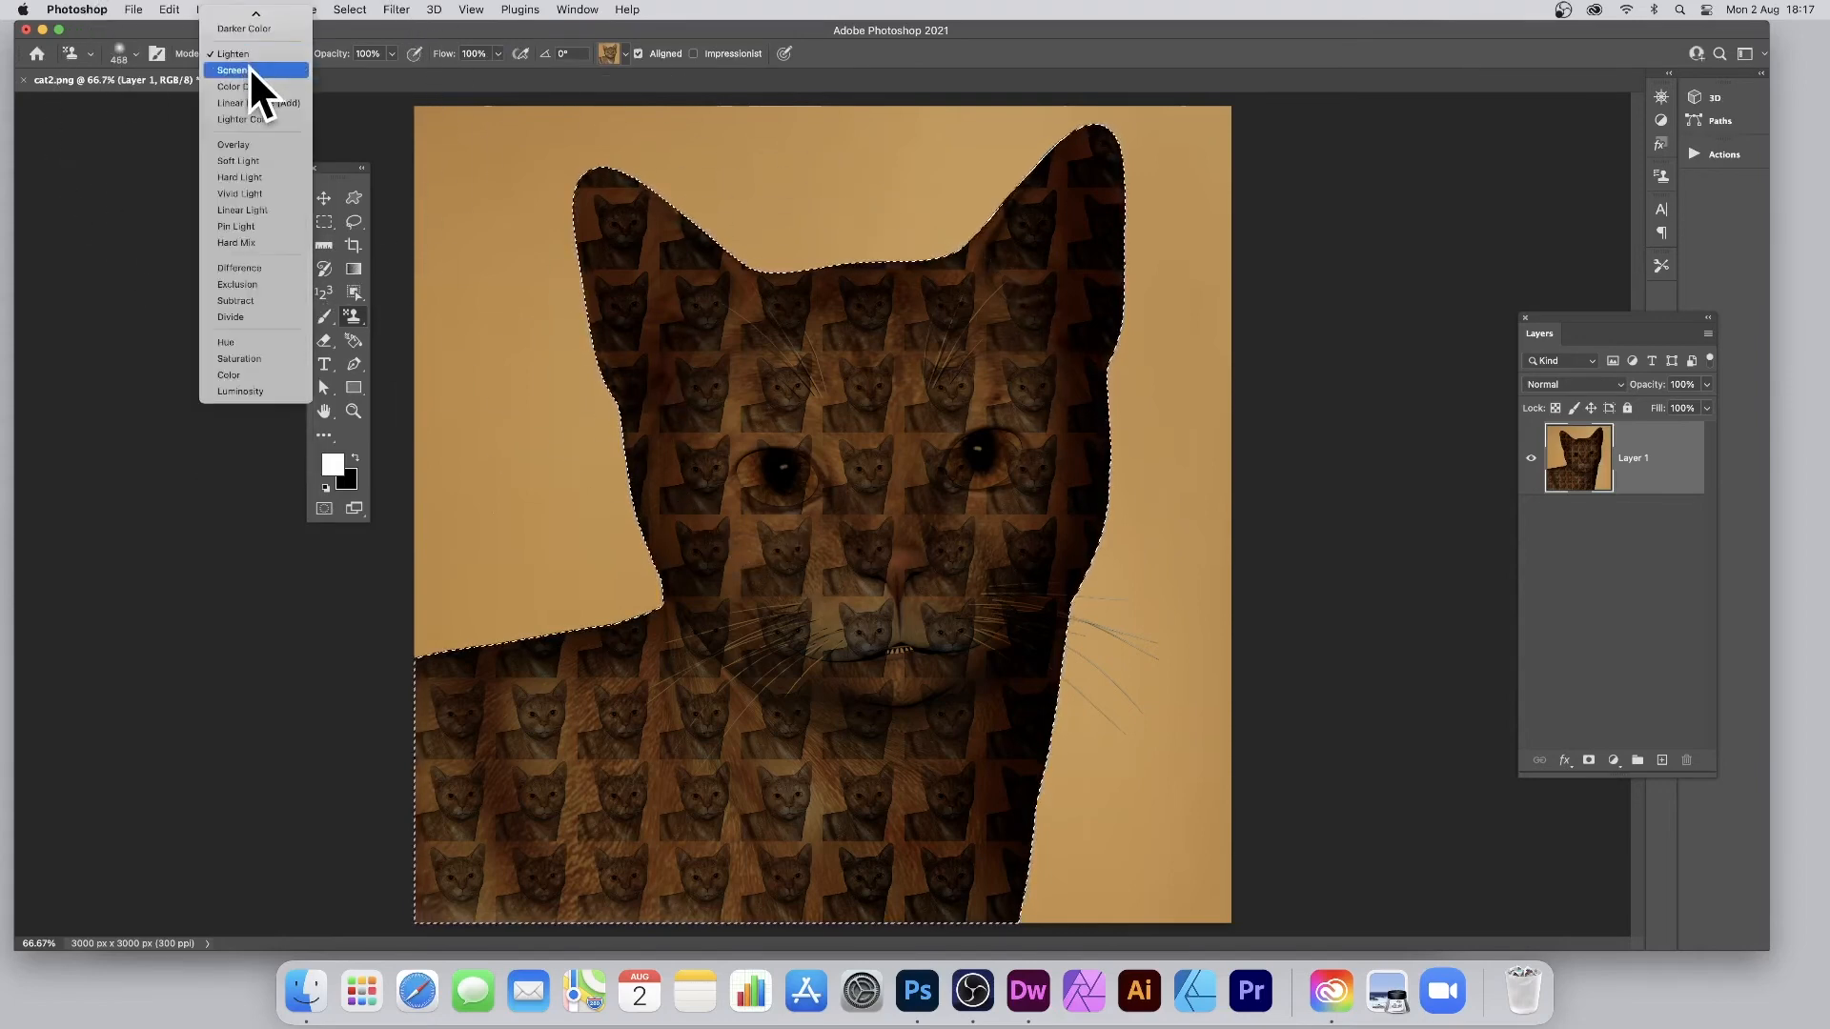
pyautogui.click(230, 69)
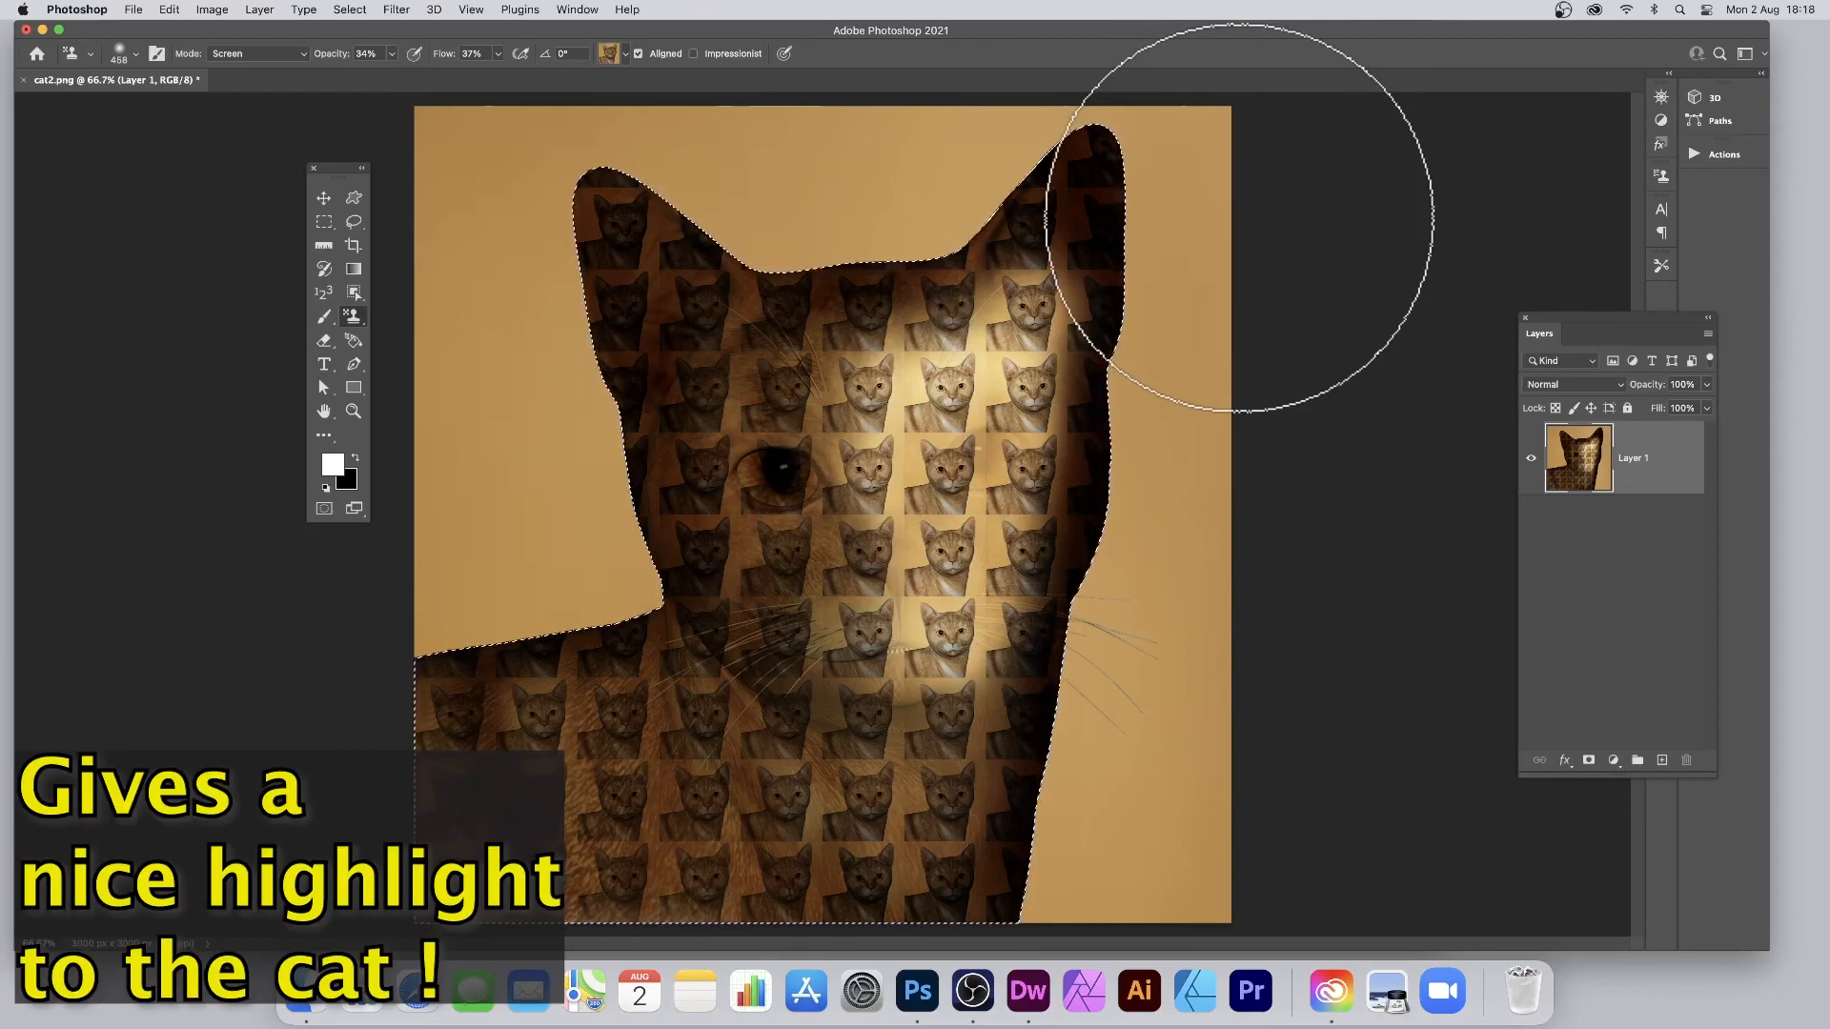
pyautogui.moveTo(1348, 222)
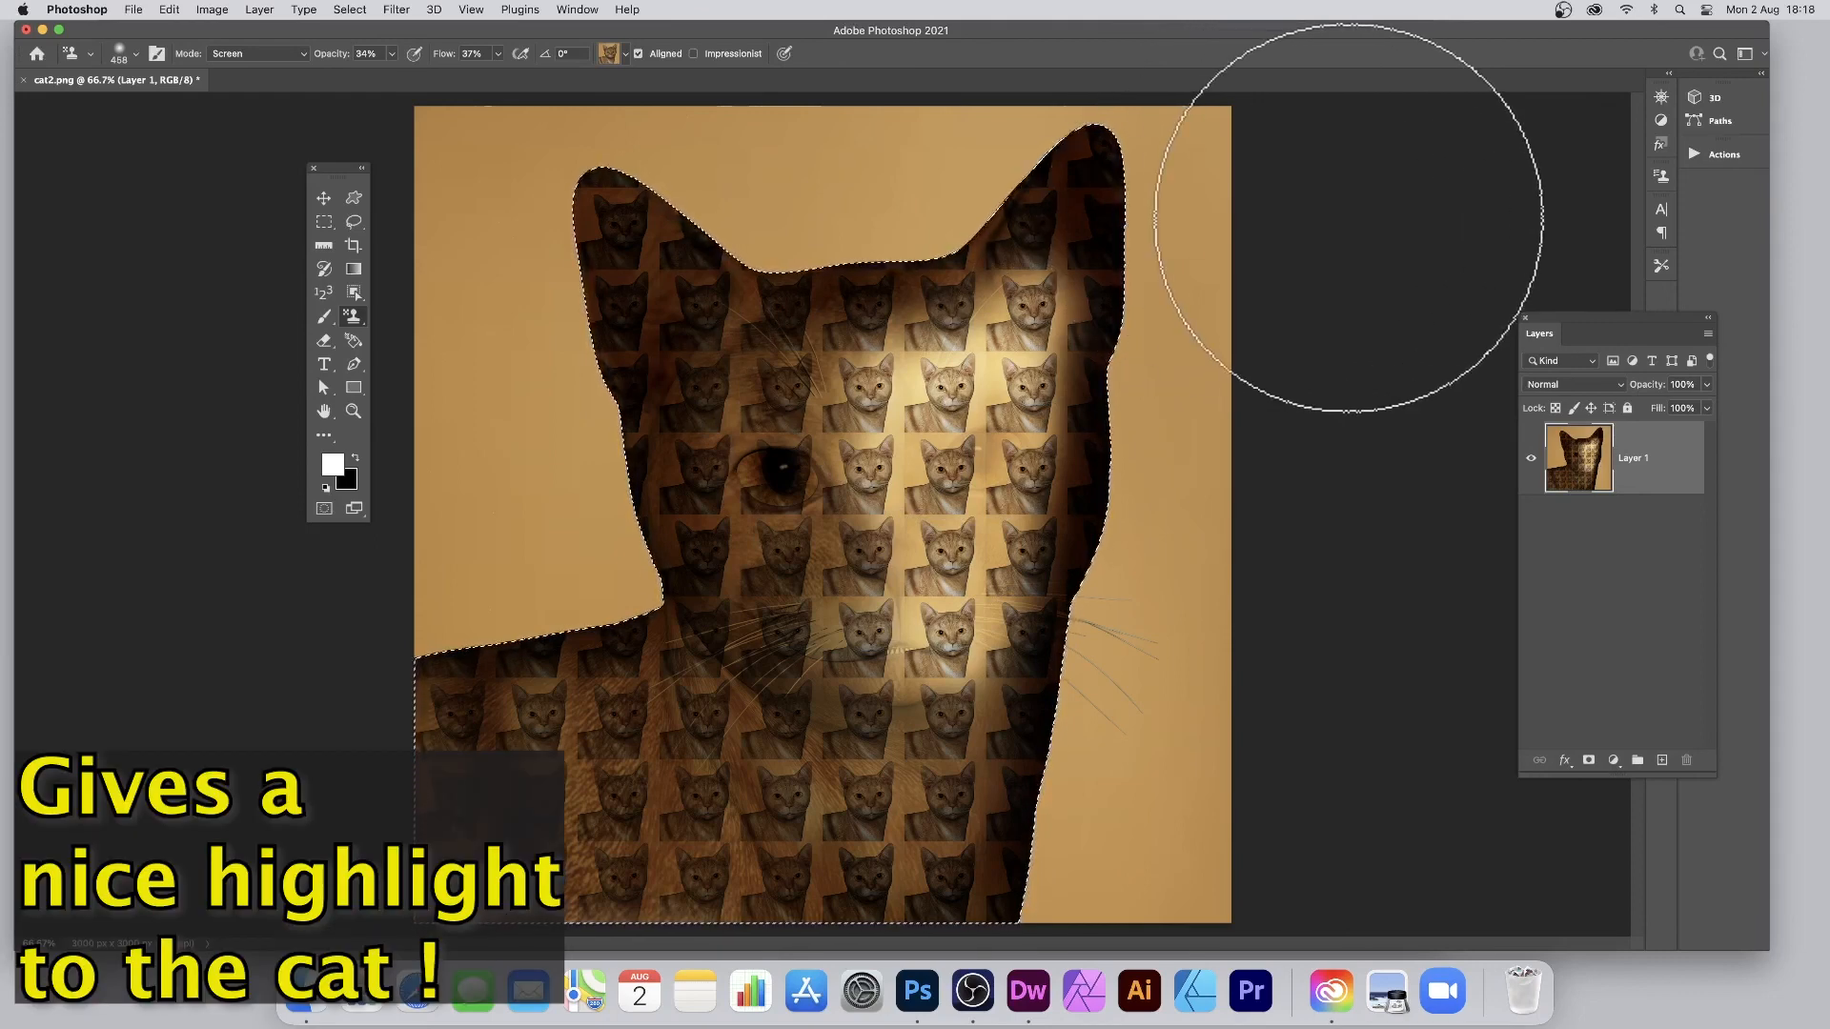